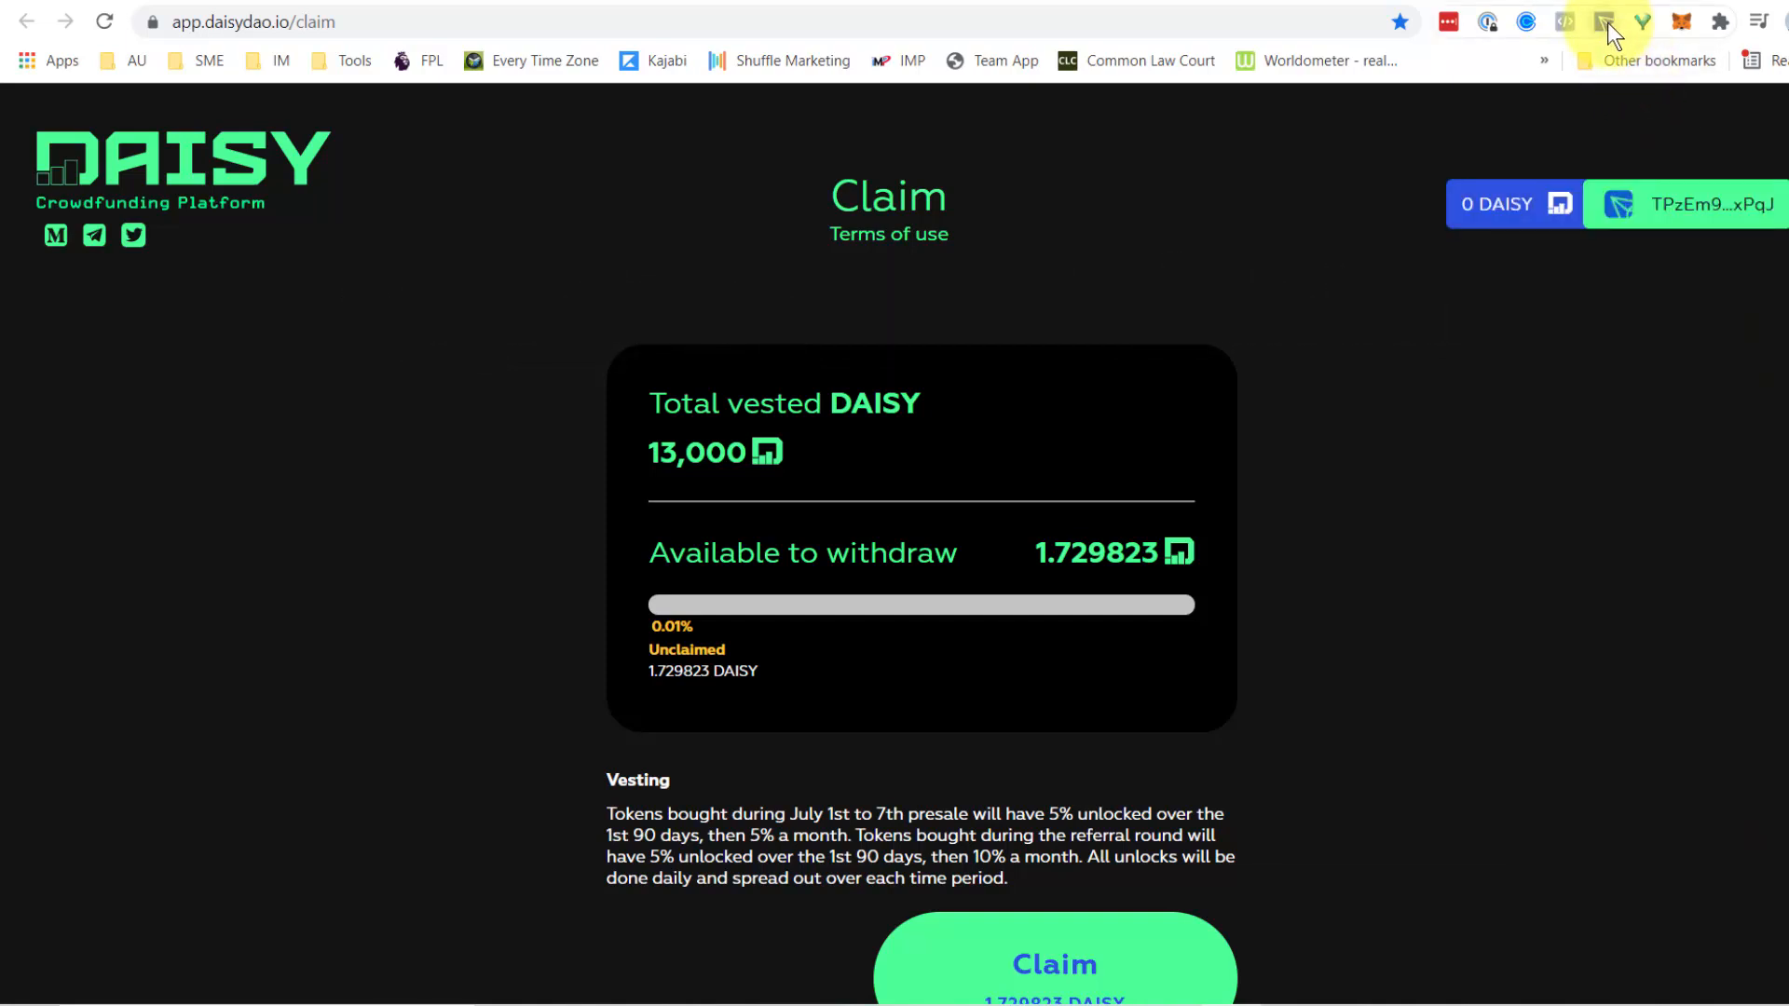
- Claim the 1.73233 available DAISY and accept the withdraw signature request in TronLink
click(1602, 21)
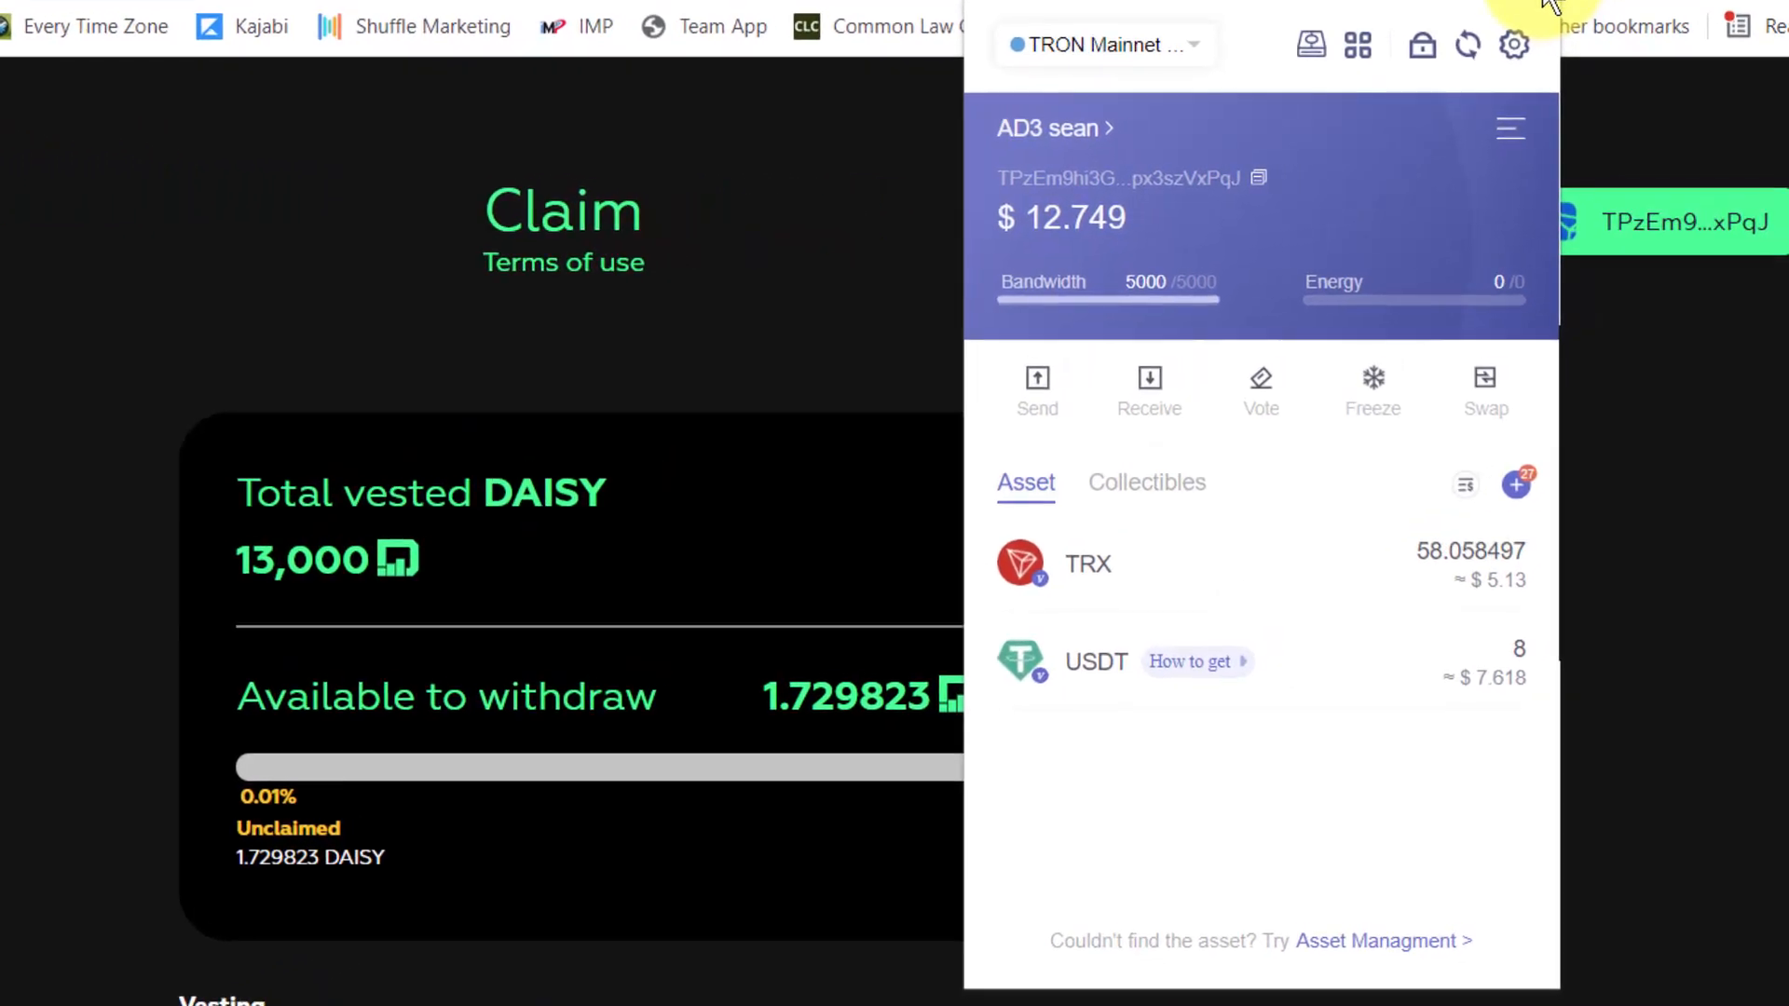
mouse_move(1118, 183)
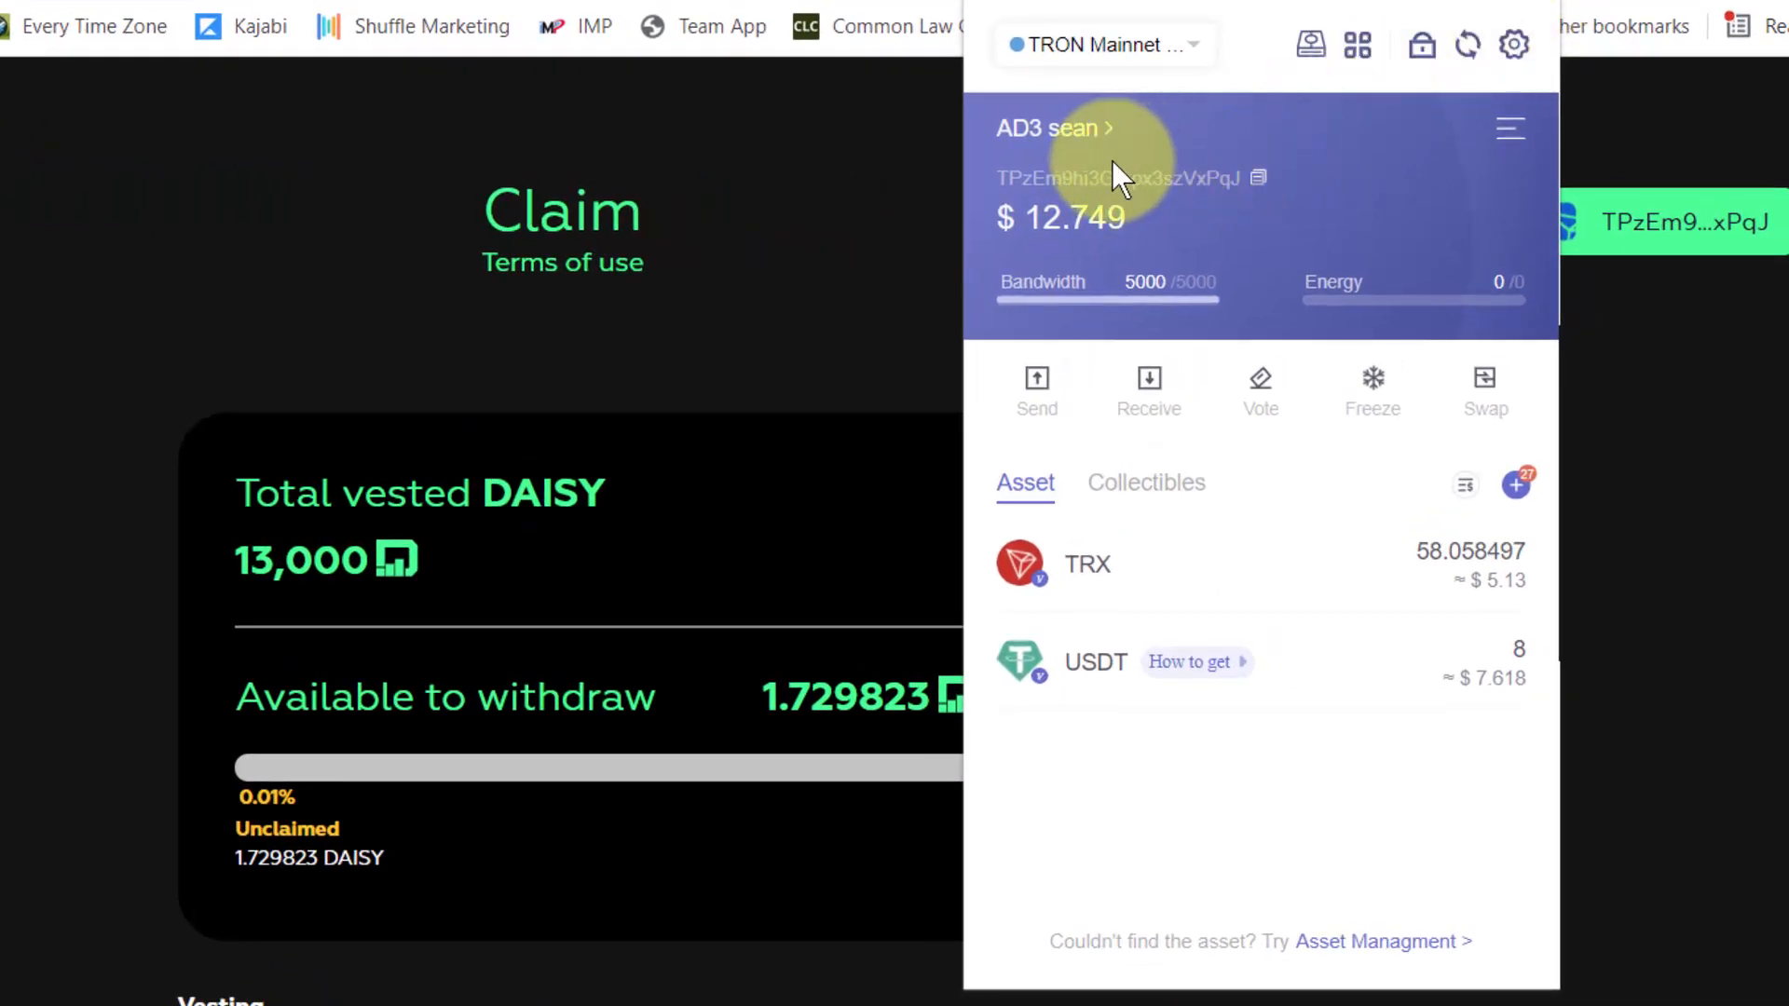
mouse_move(1185, 572)
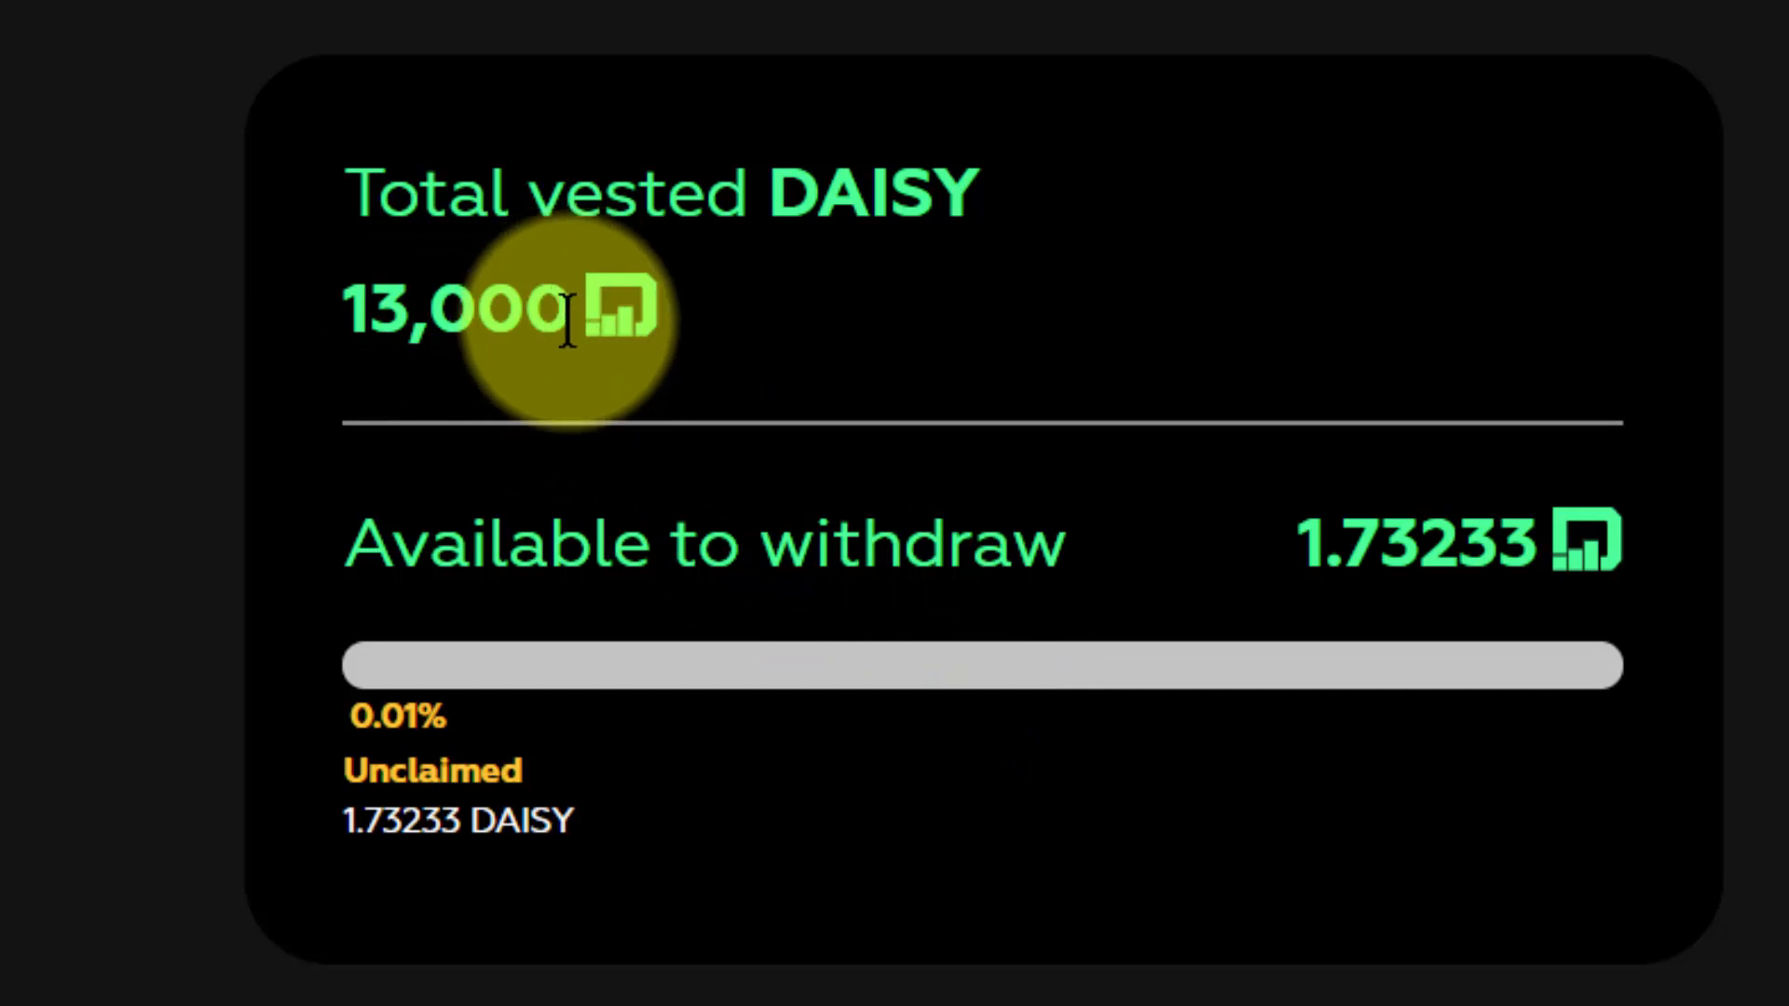
scroll(down, 3)
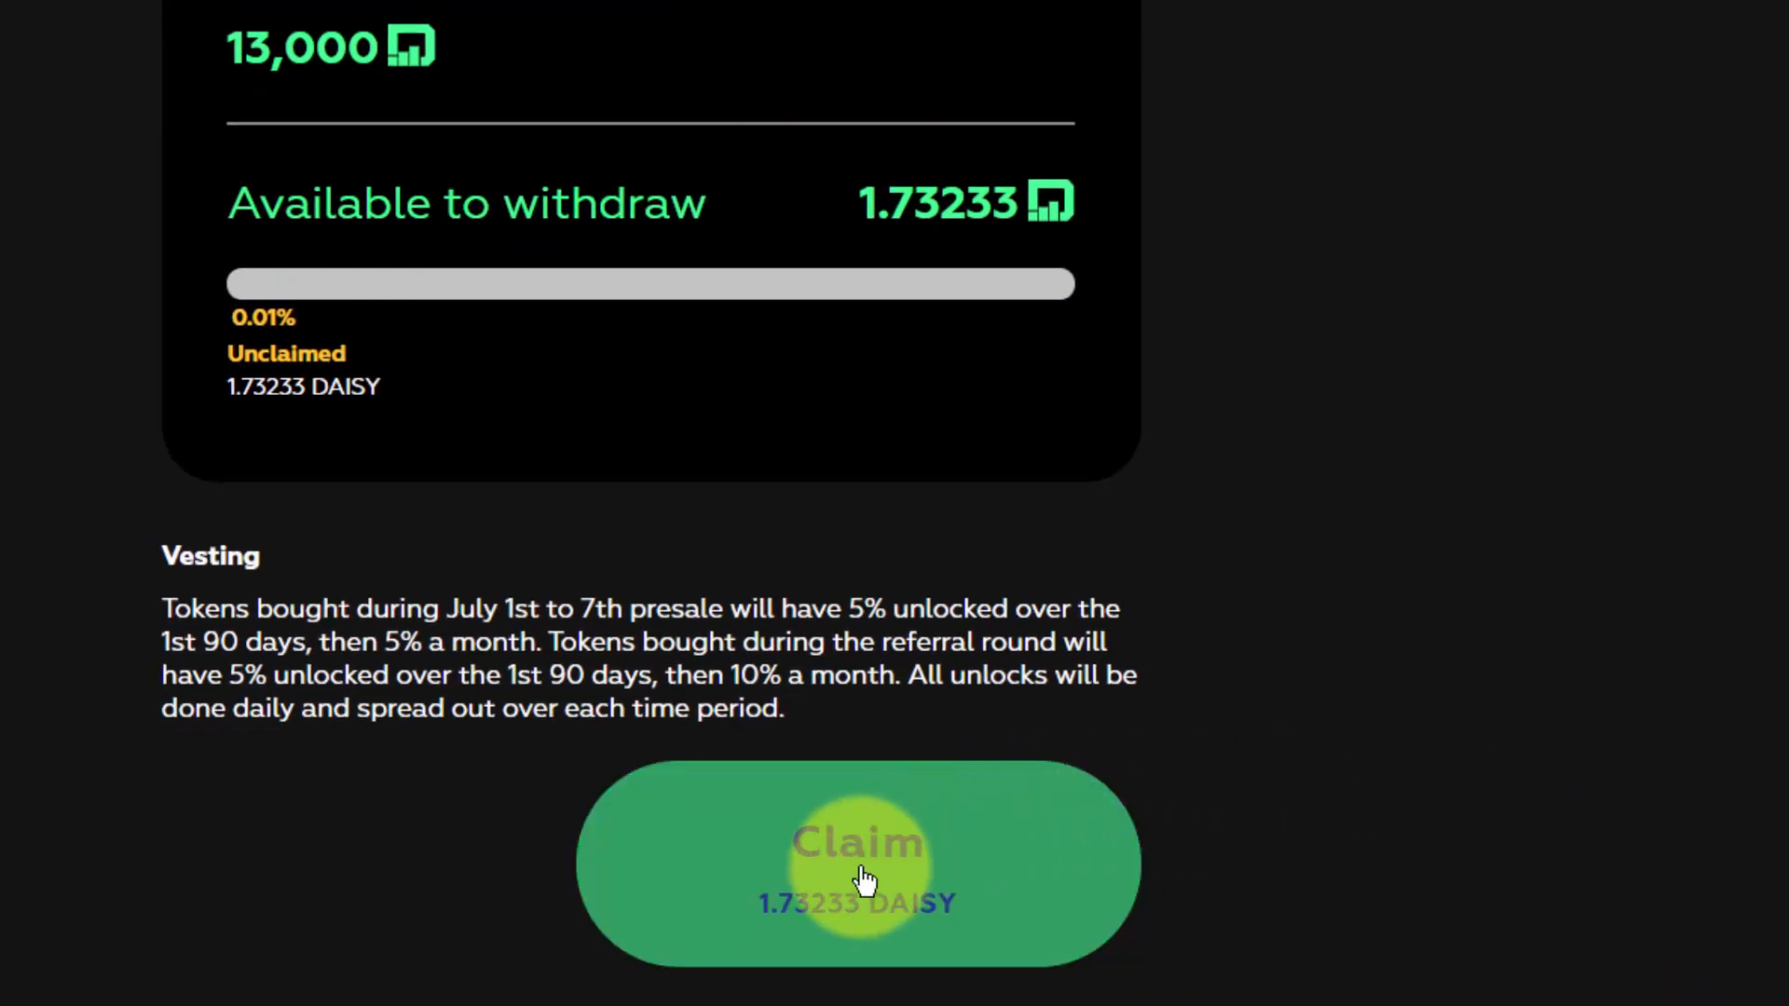
click(857, 861)
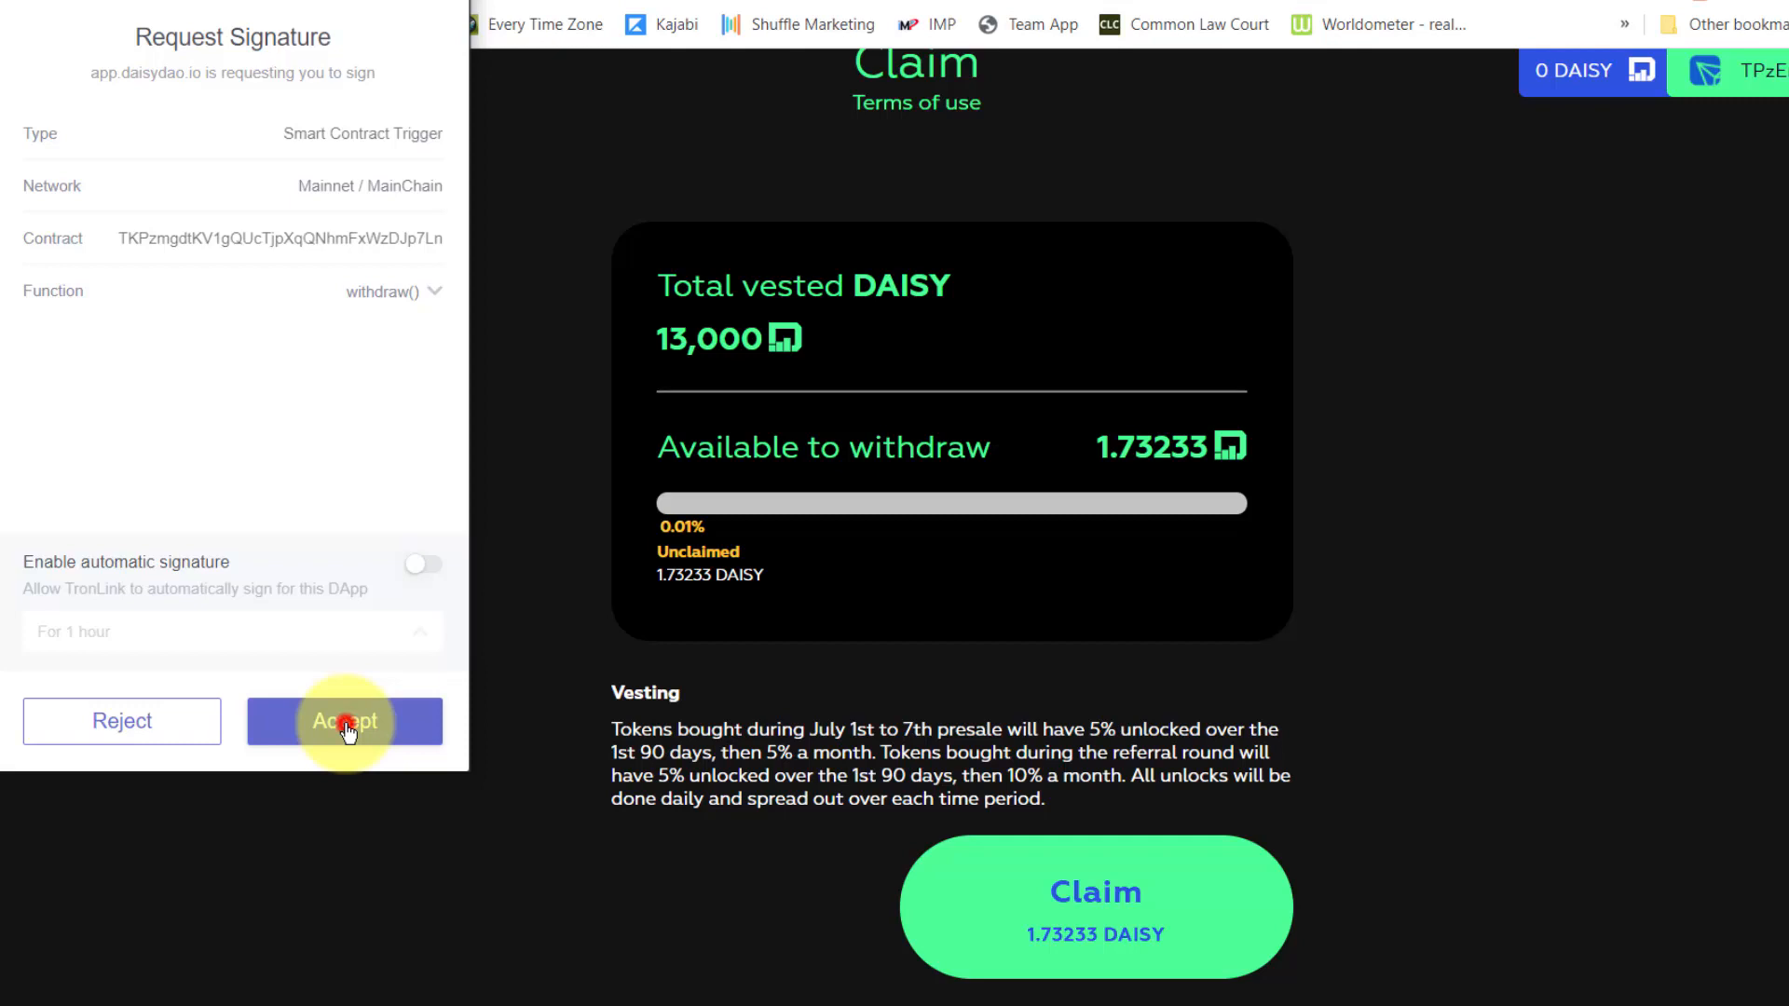
click(343, 721)
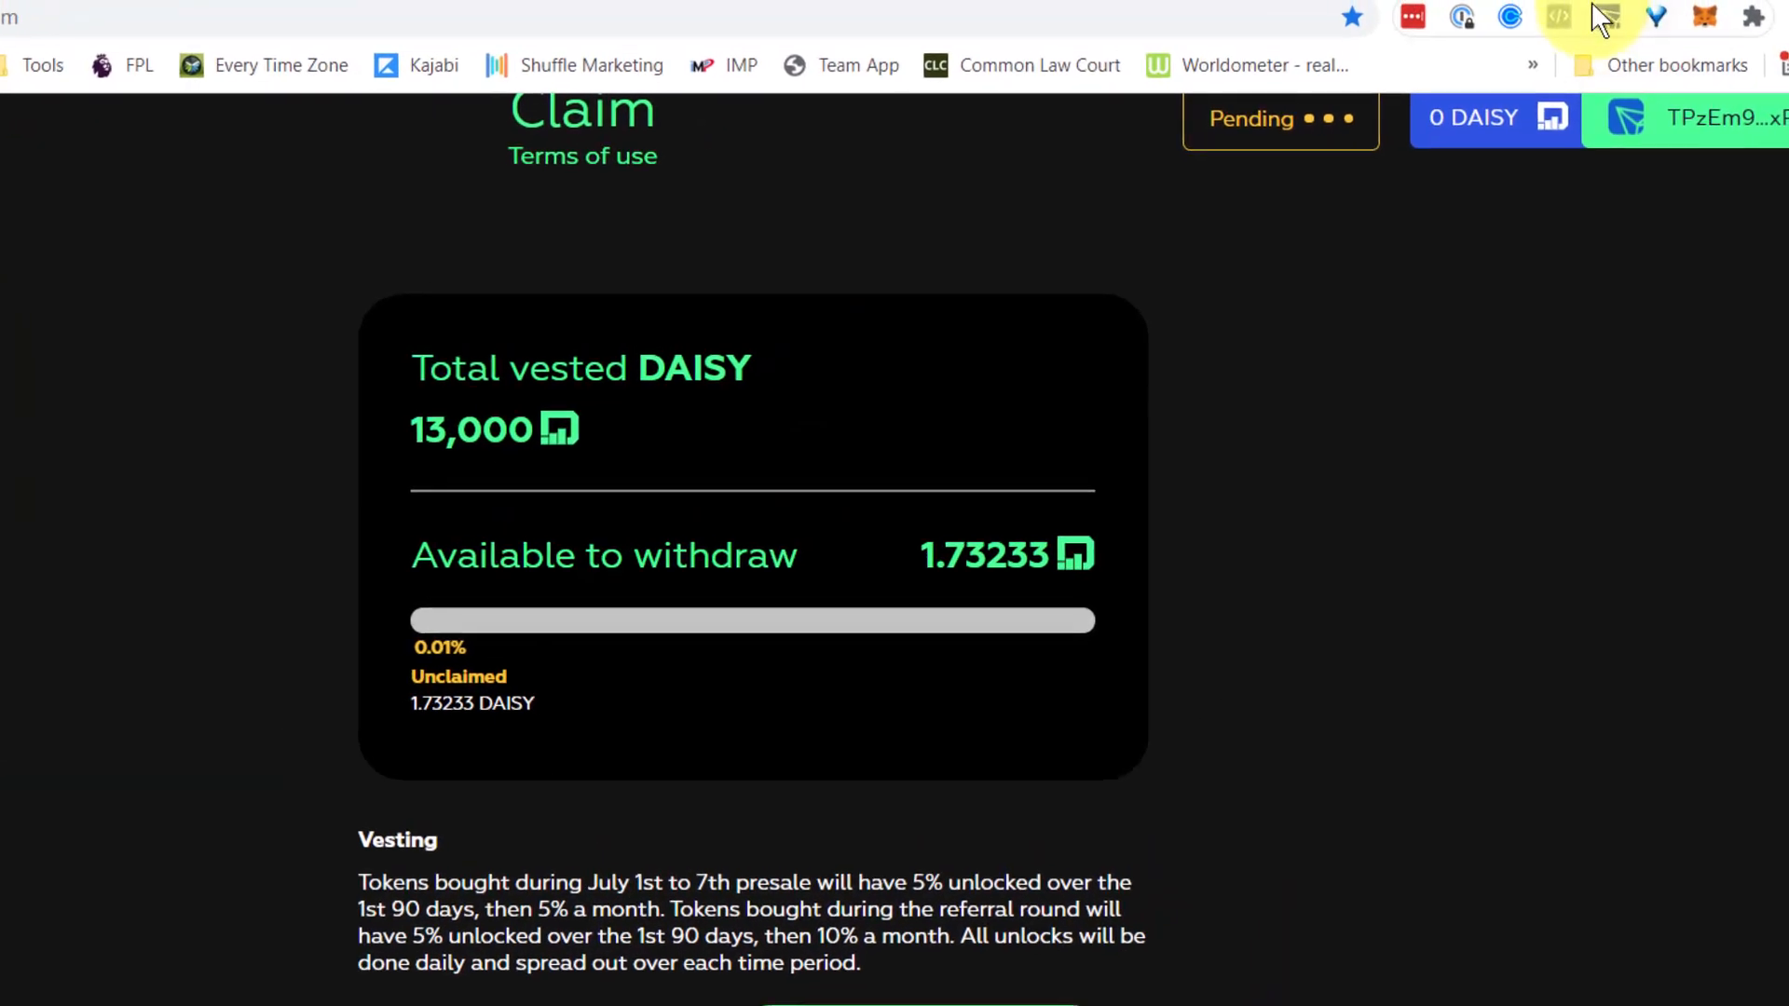
- Add the DAISY token from New assets so its 1.734587 balance shows next to TRX
click(1598, 19)
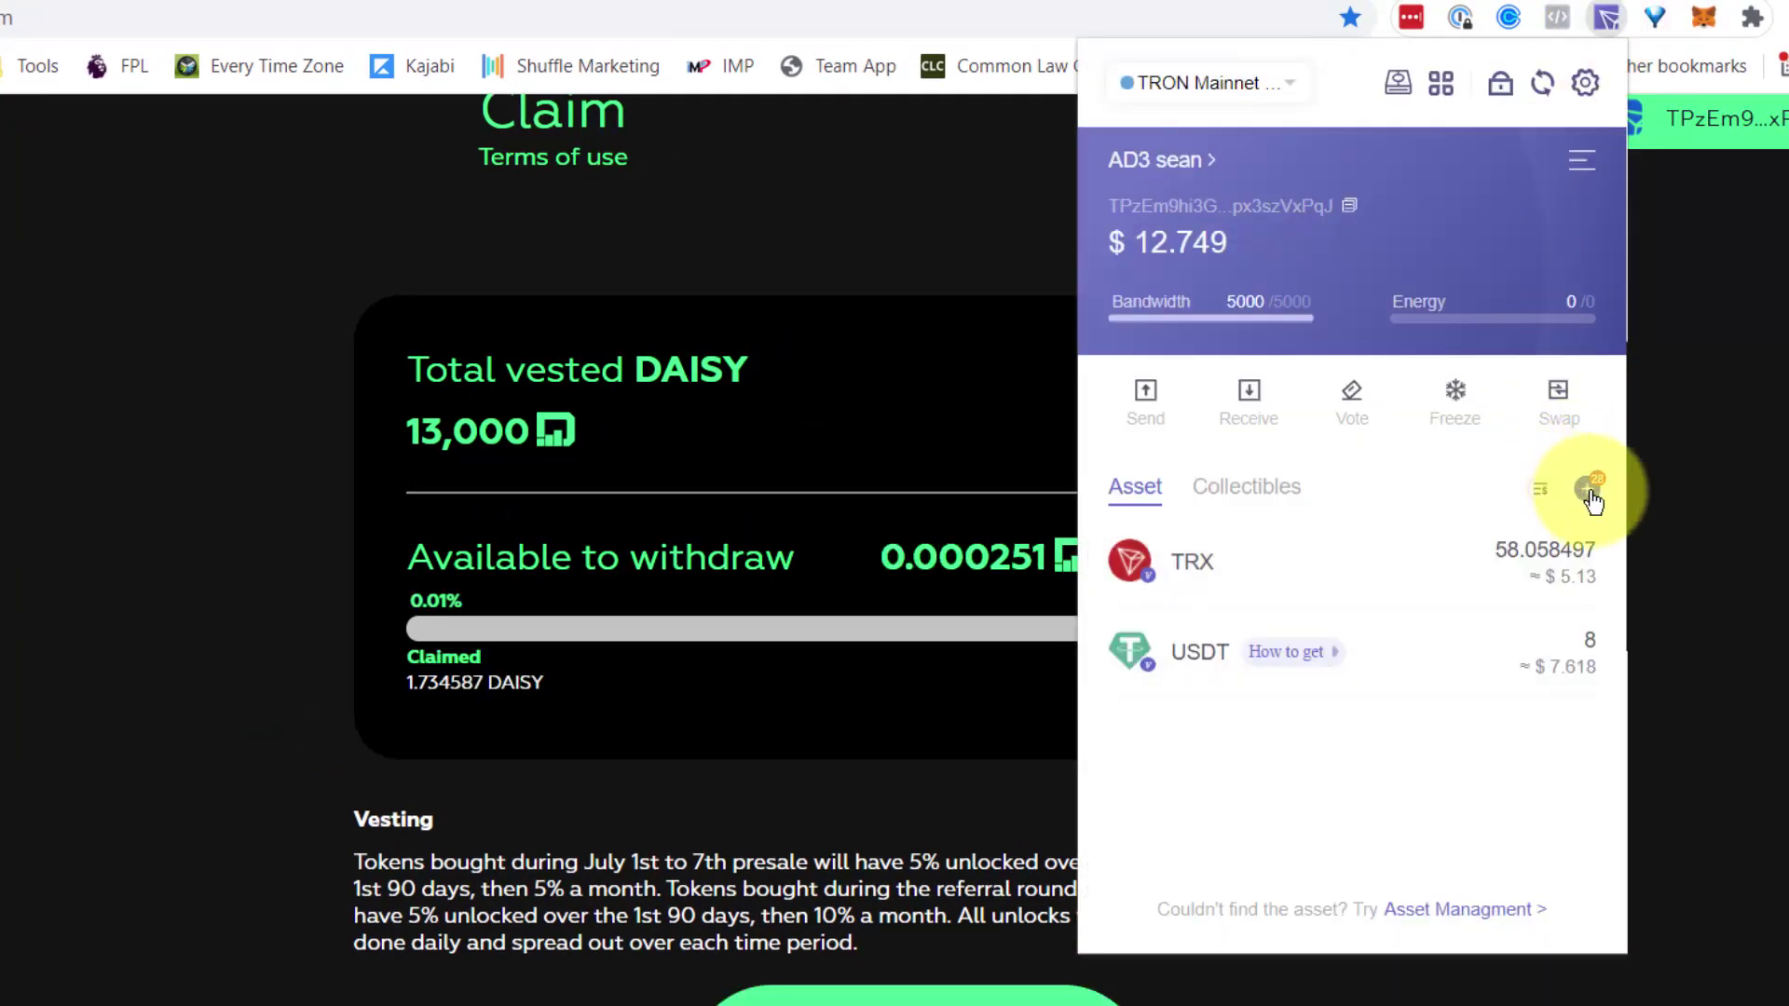
click(1582, 488)
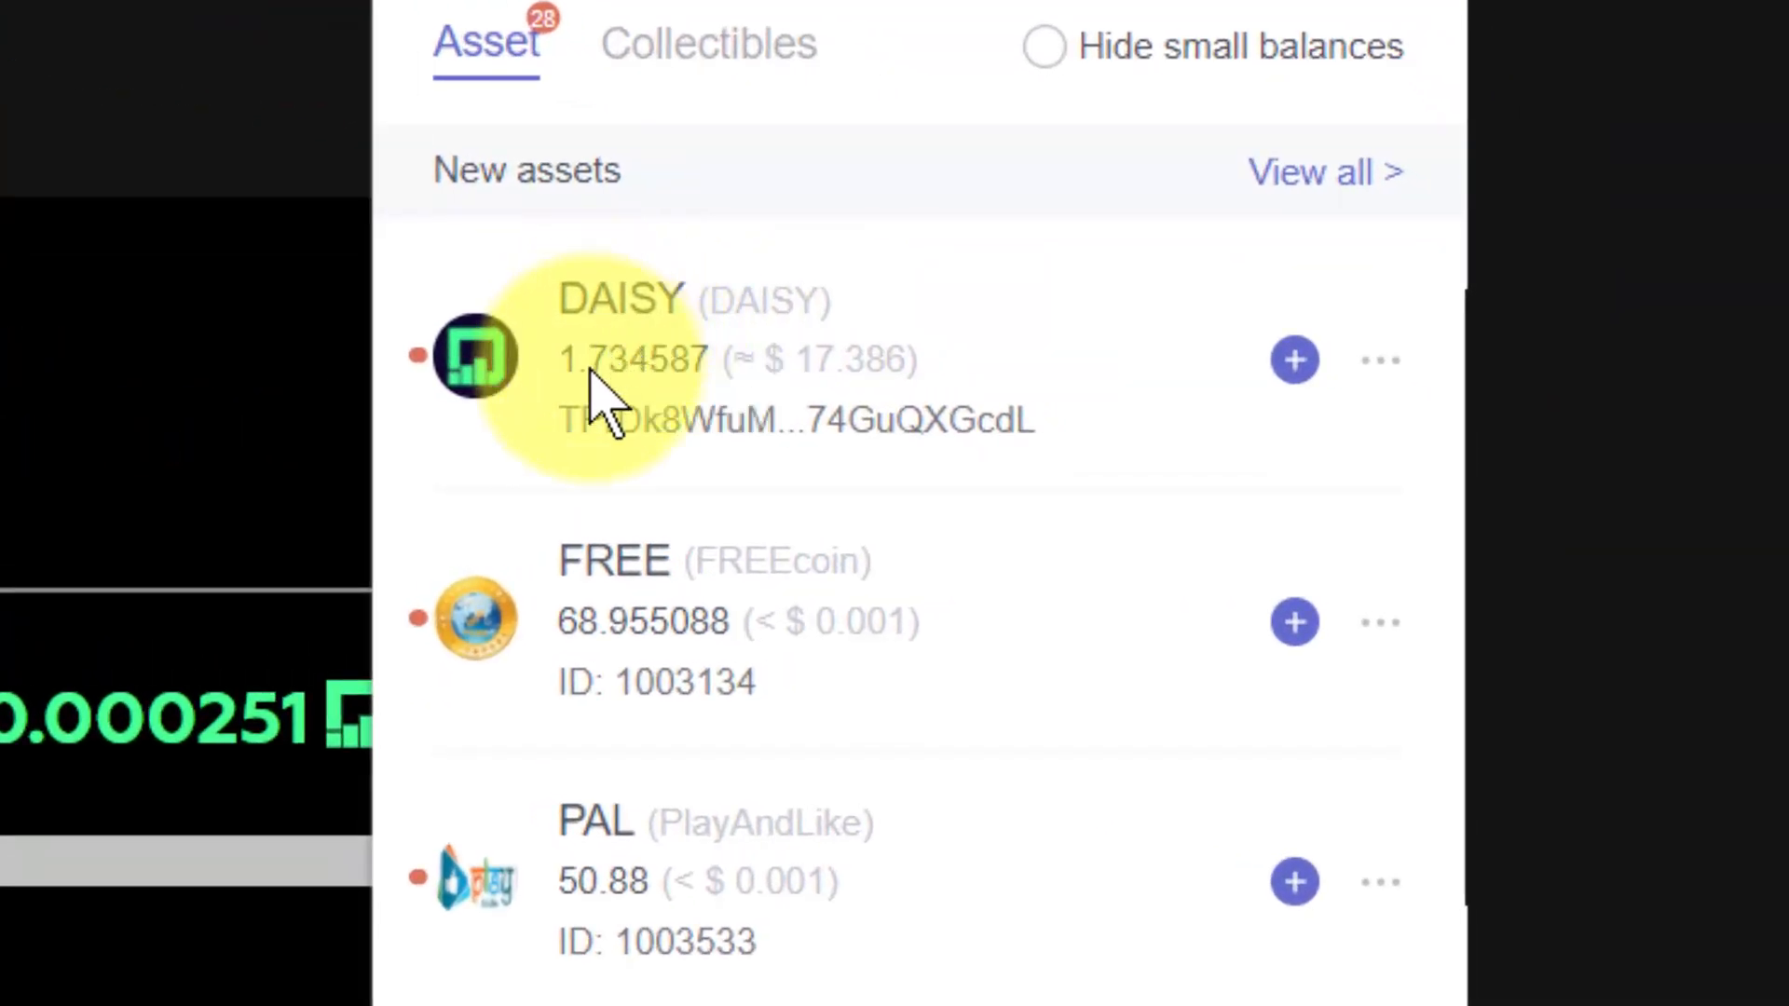
mouse_move(858, 409)
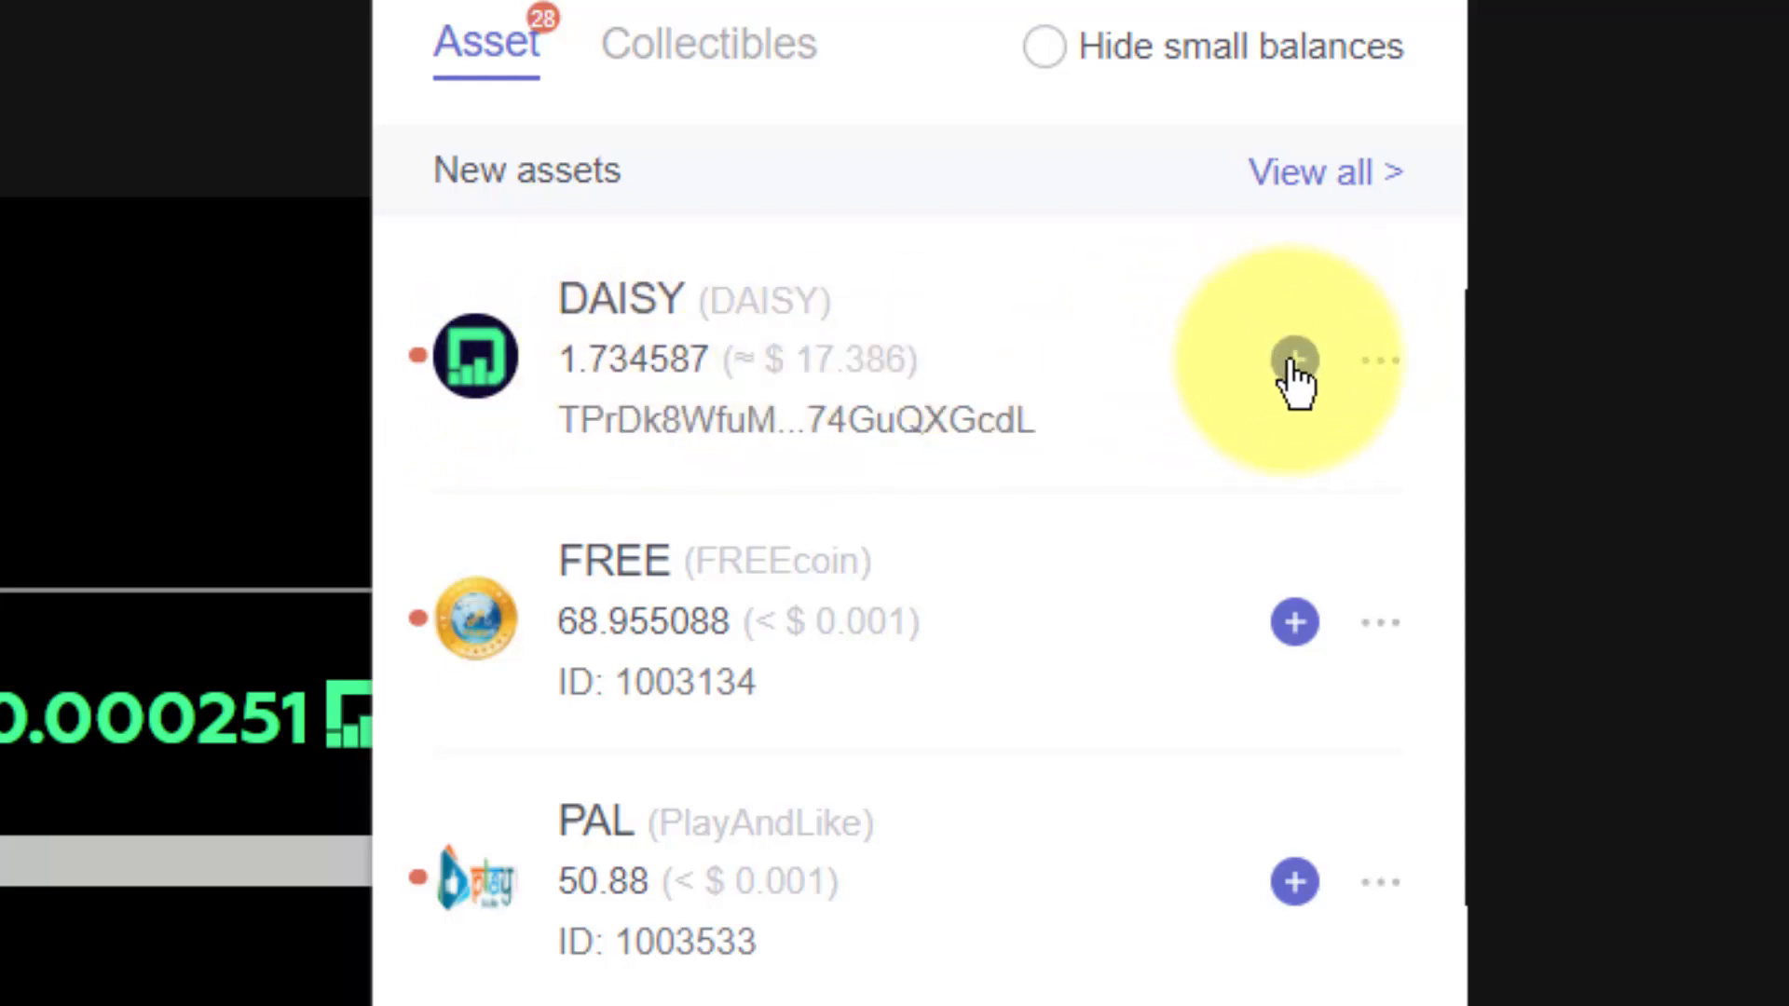
click(1293, 359)
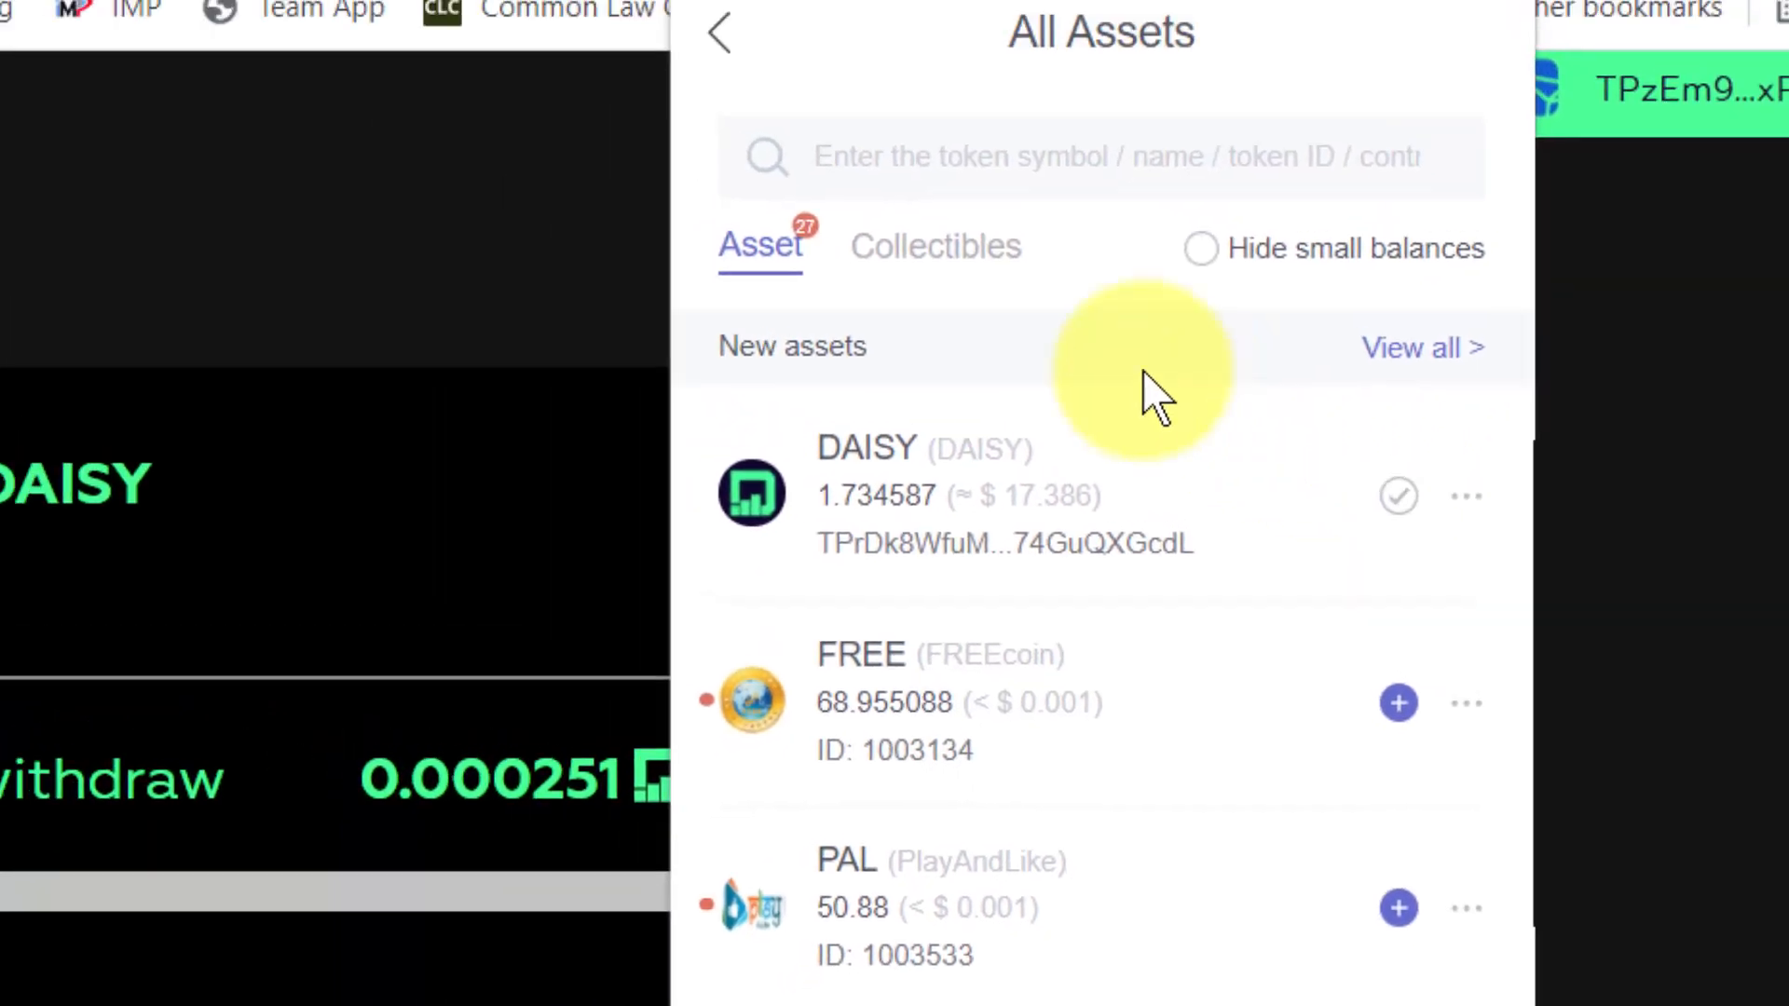
click(723, 34)
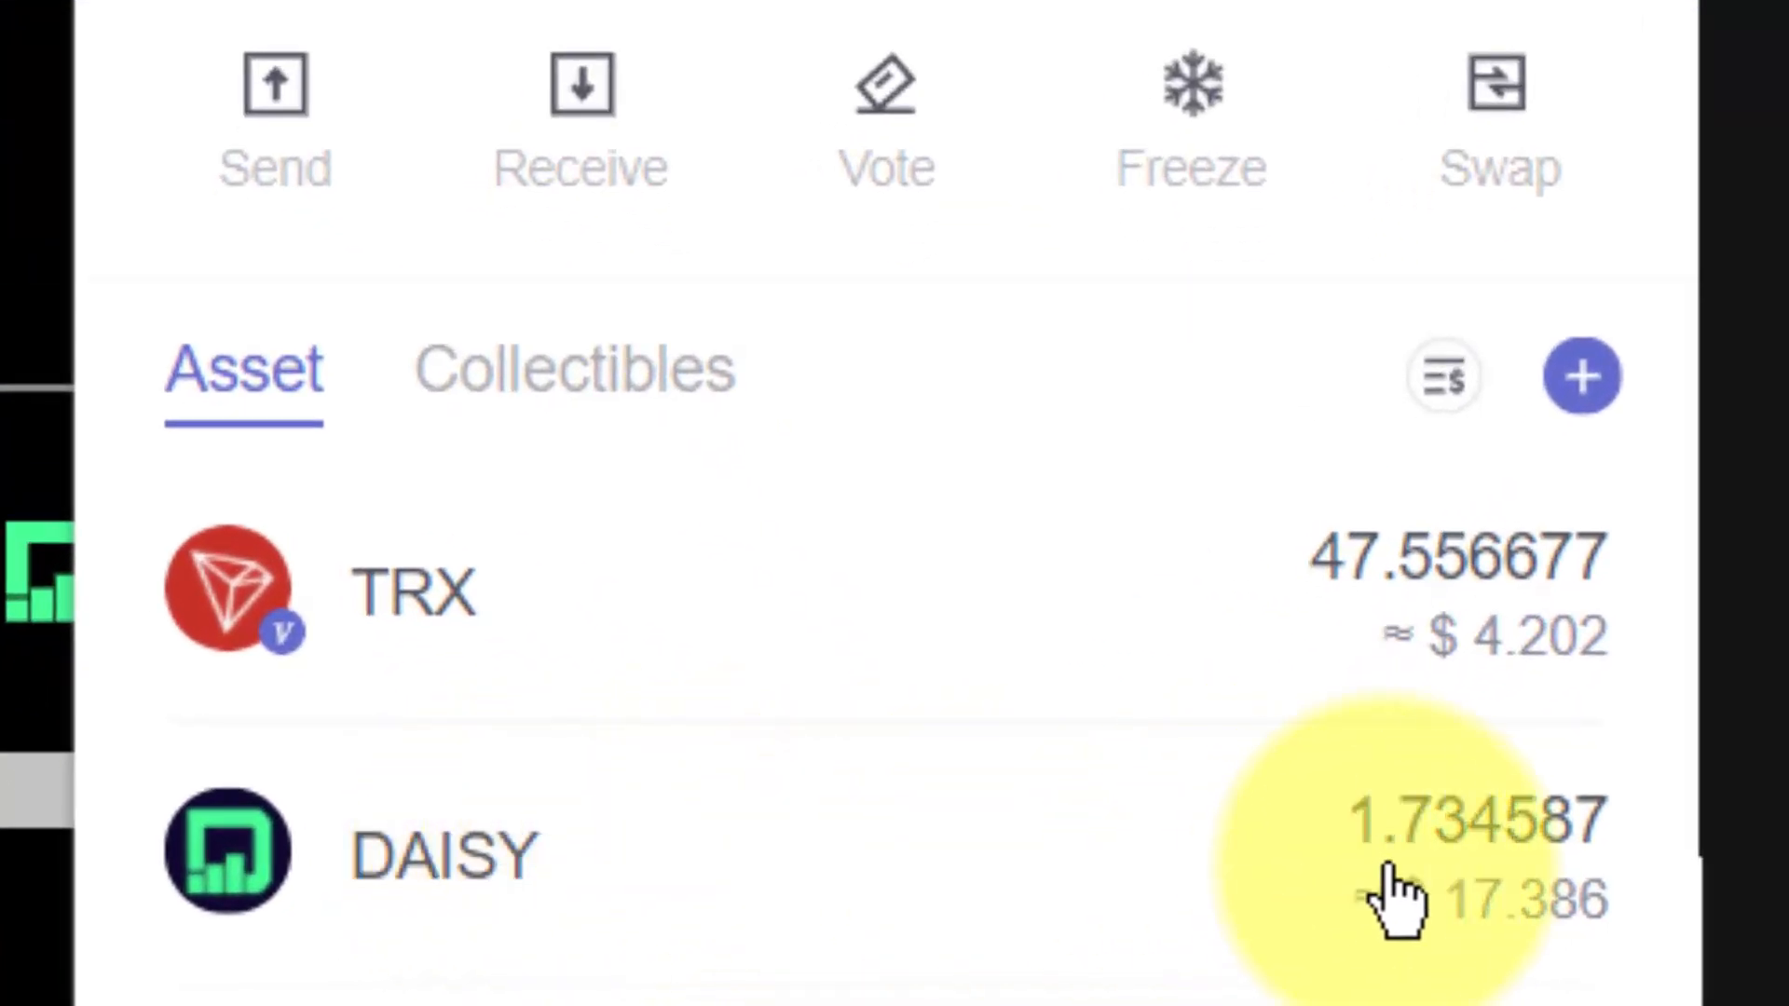
mouse_move(1487, 957)
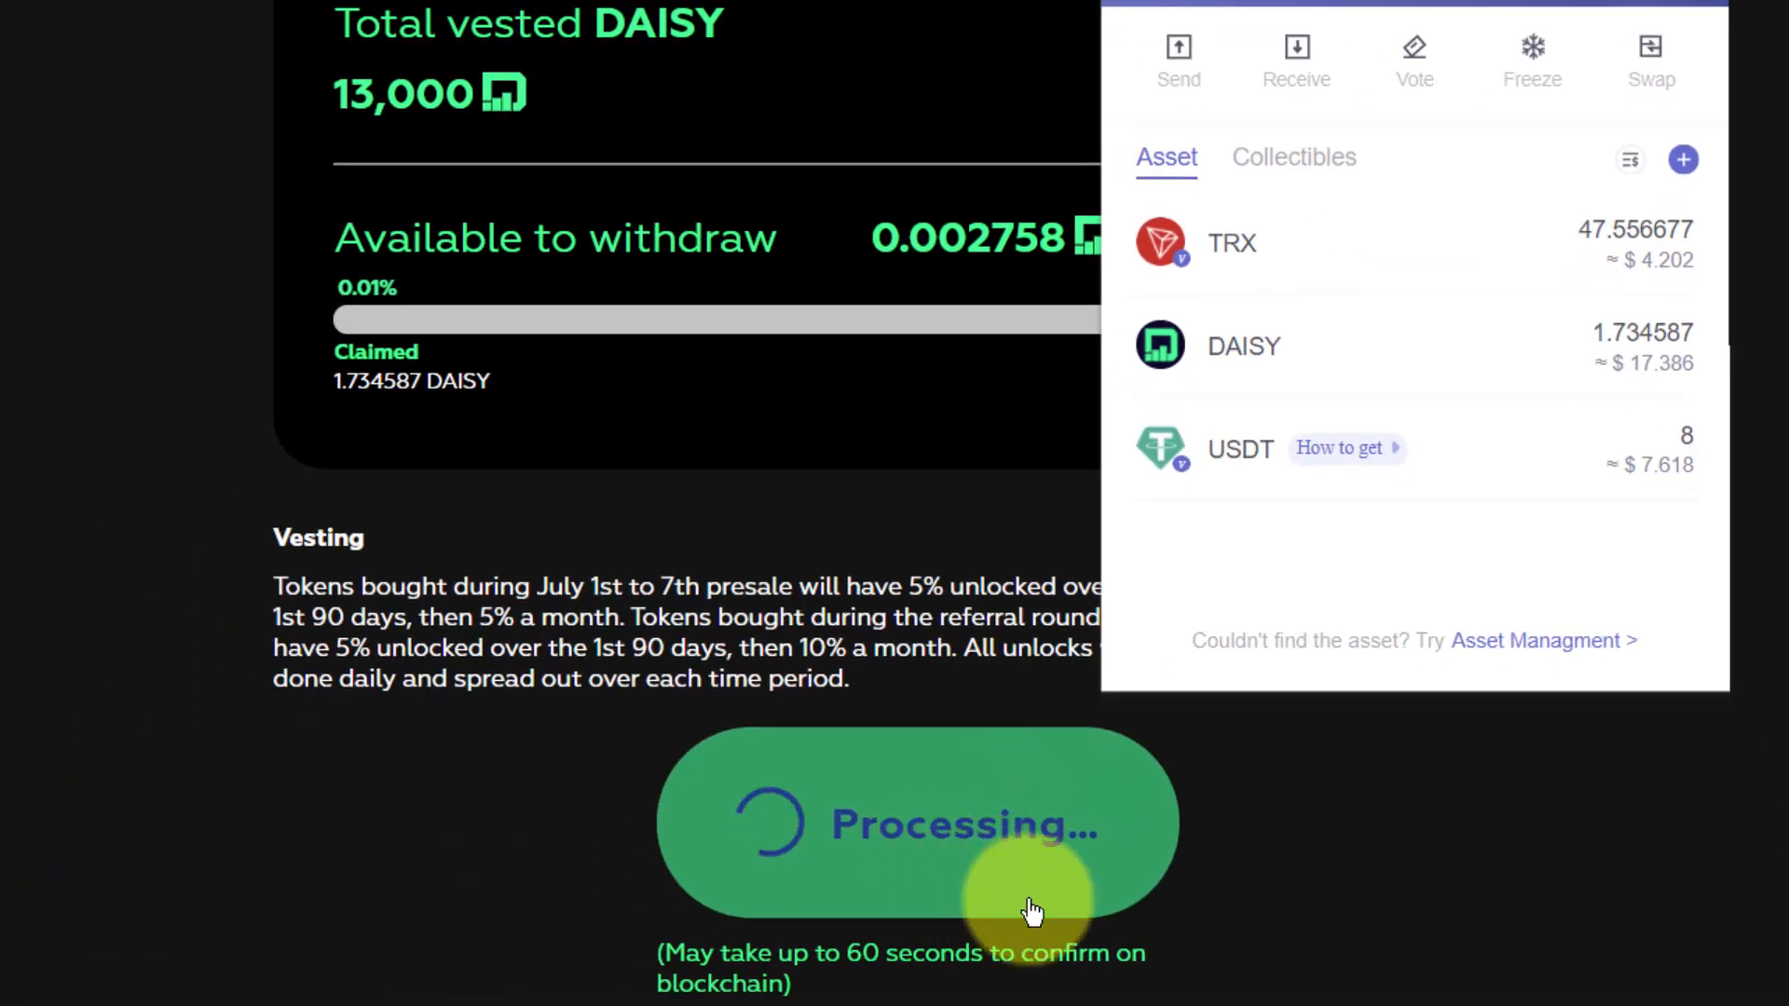
mouse_move(1409, 356)
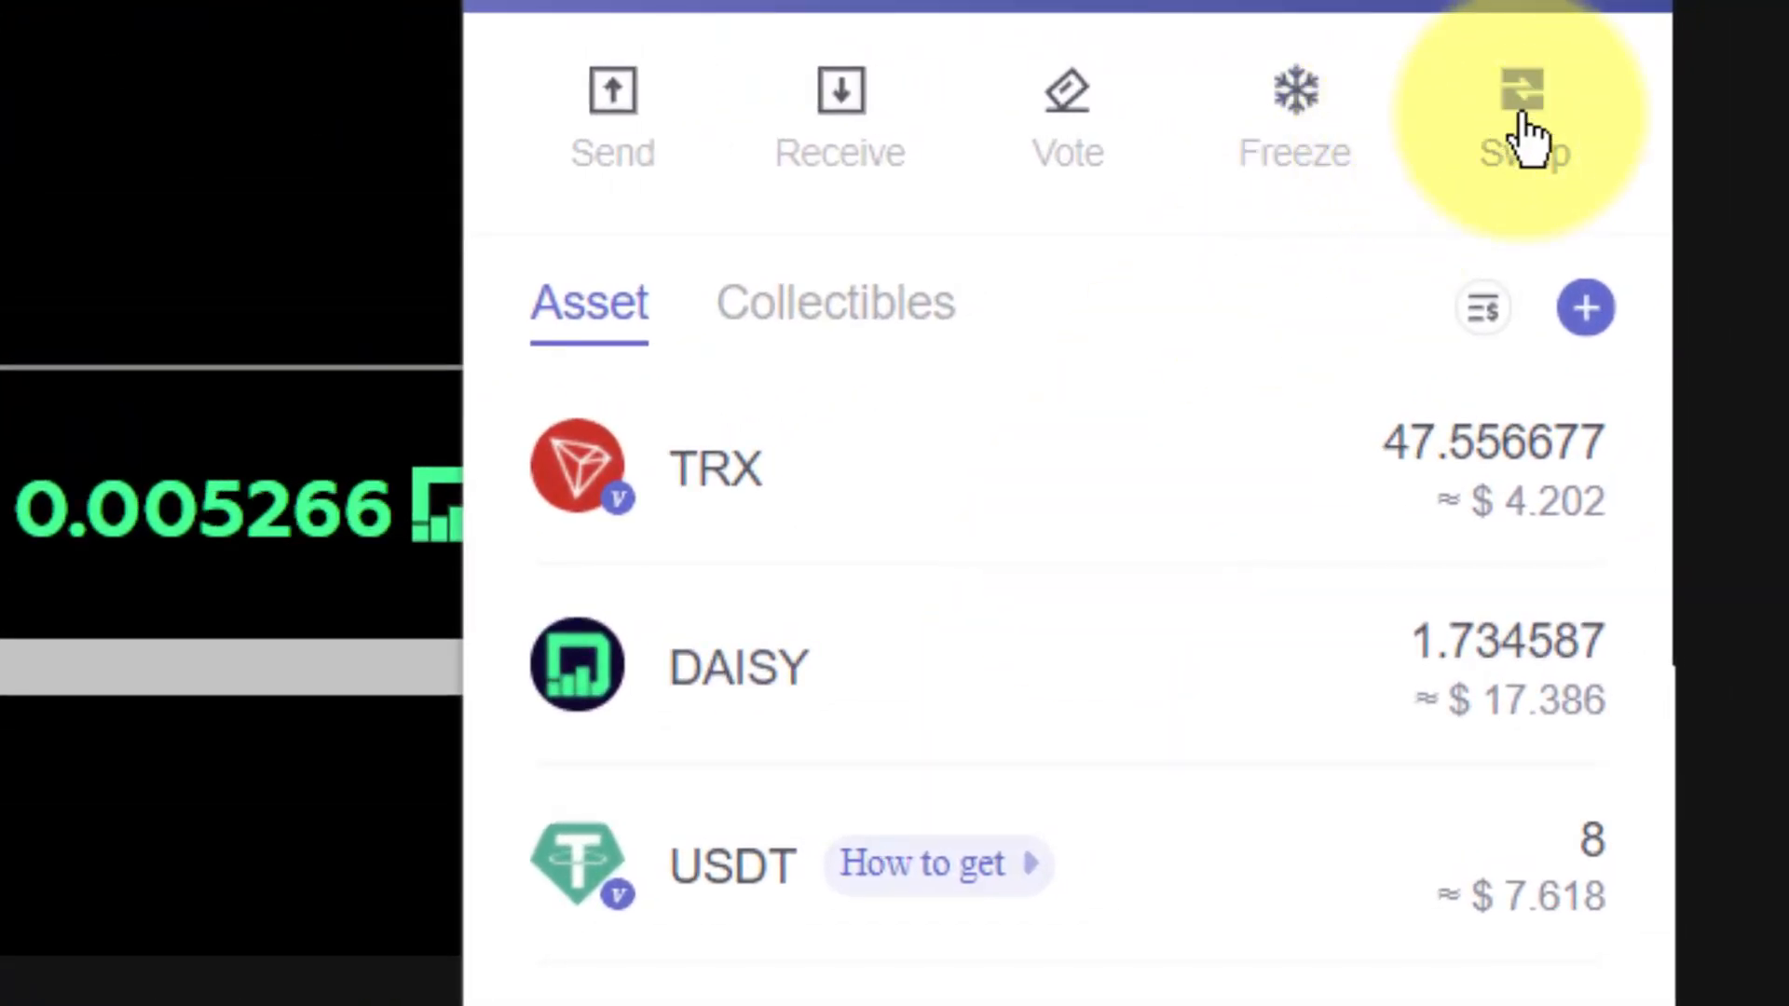
- Choose DAISY as the From token via address TPrDk8WfuMheRFiC3Q5FsmCq74GuQXGcdL with amount 1
click(1517, 88)
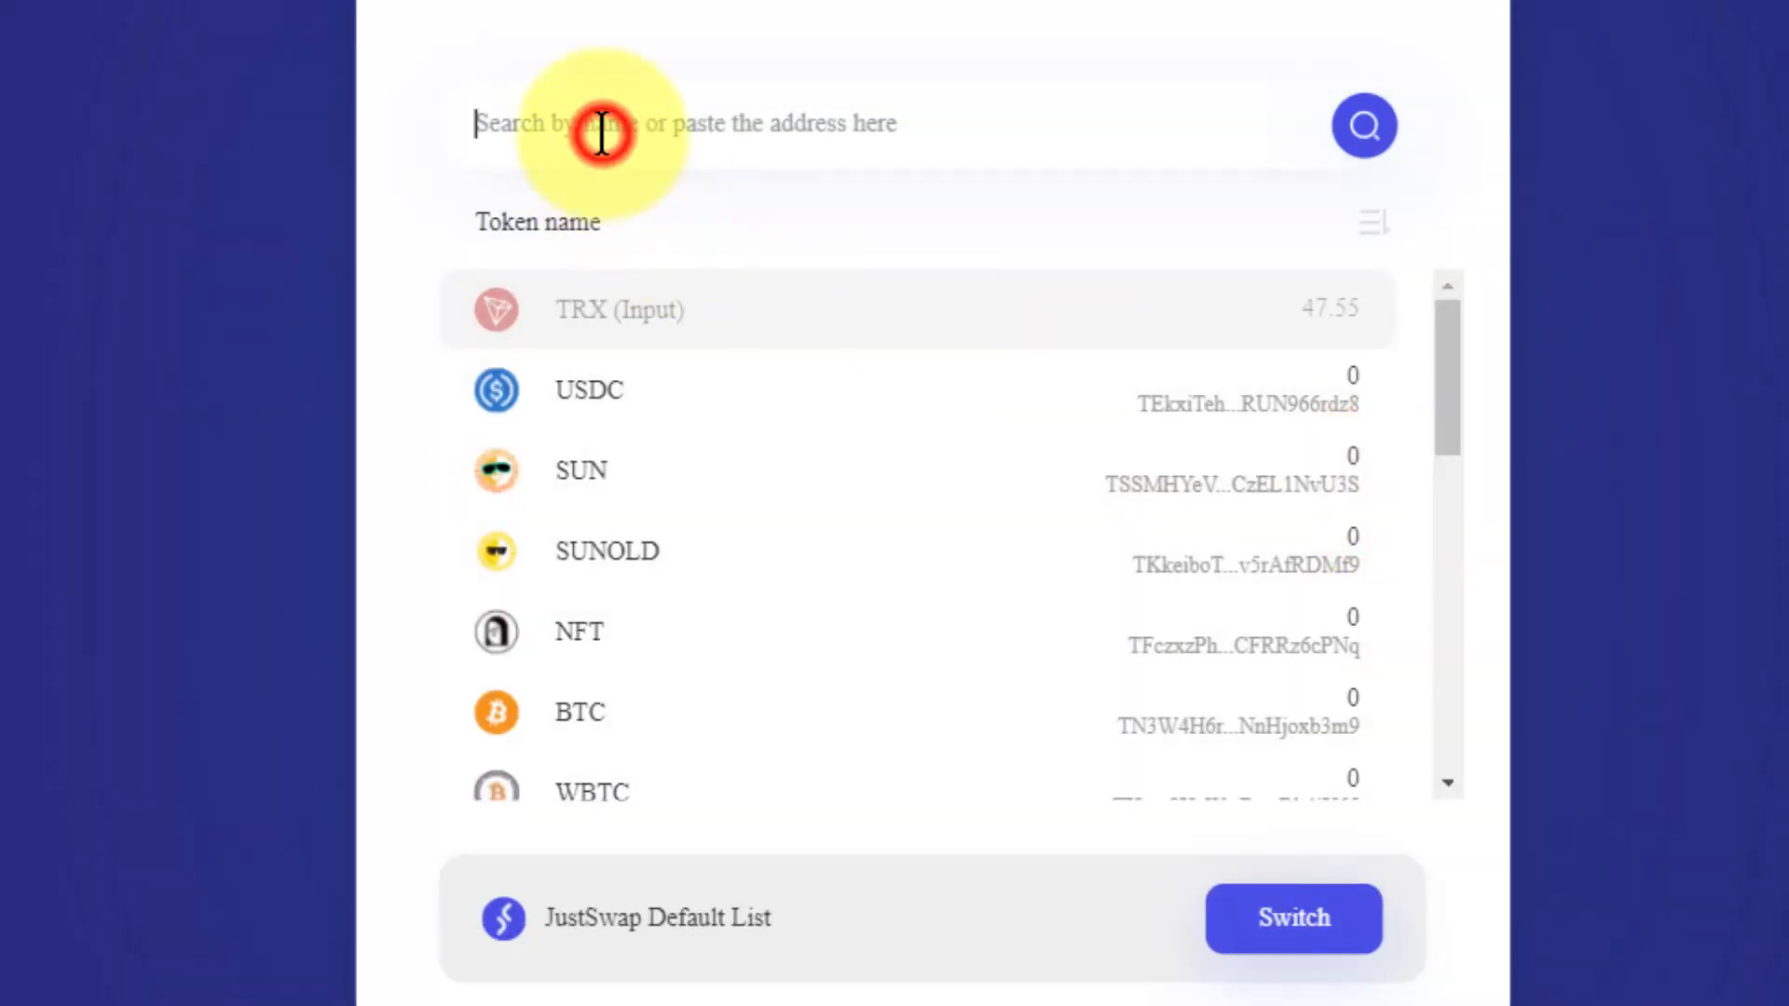
text(daisy)
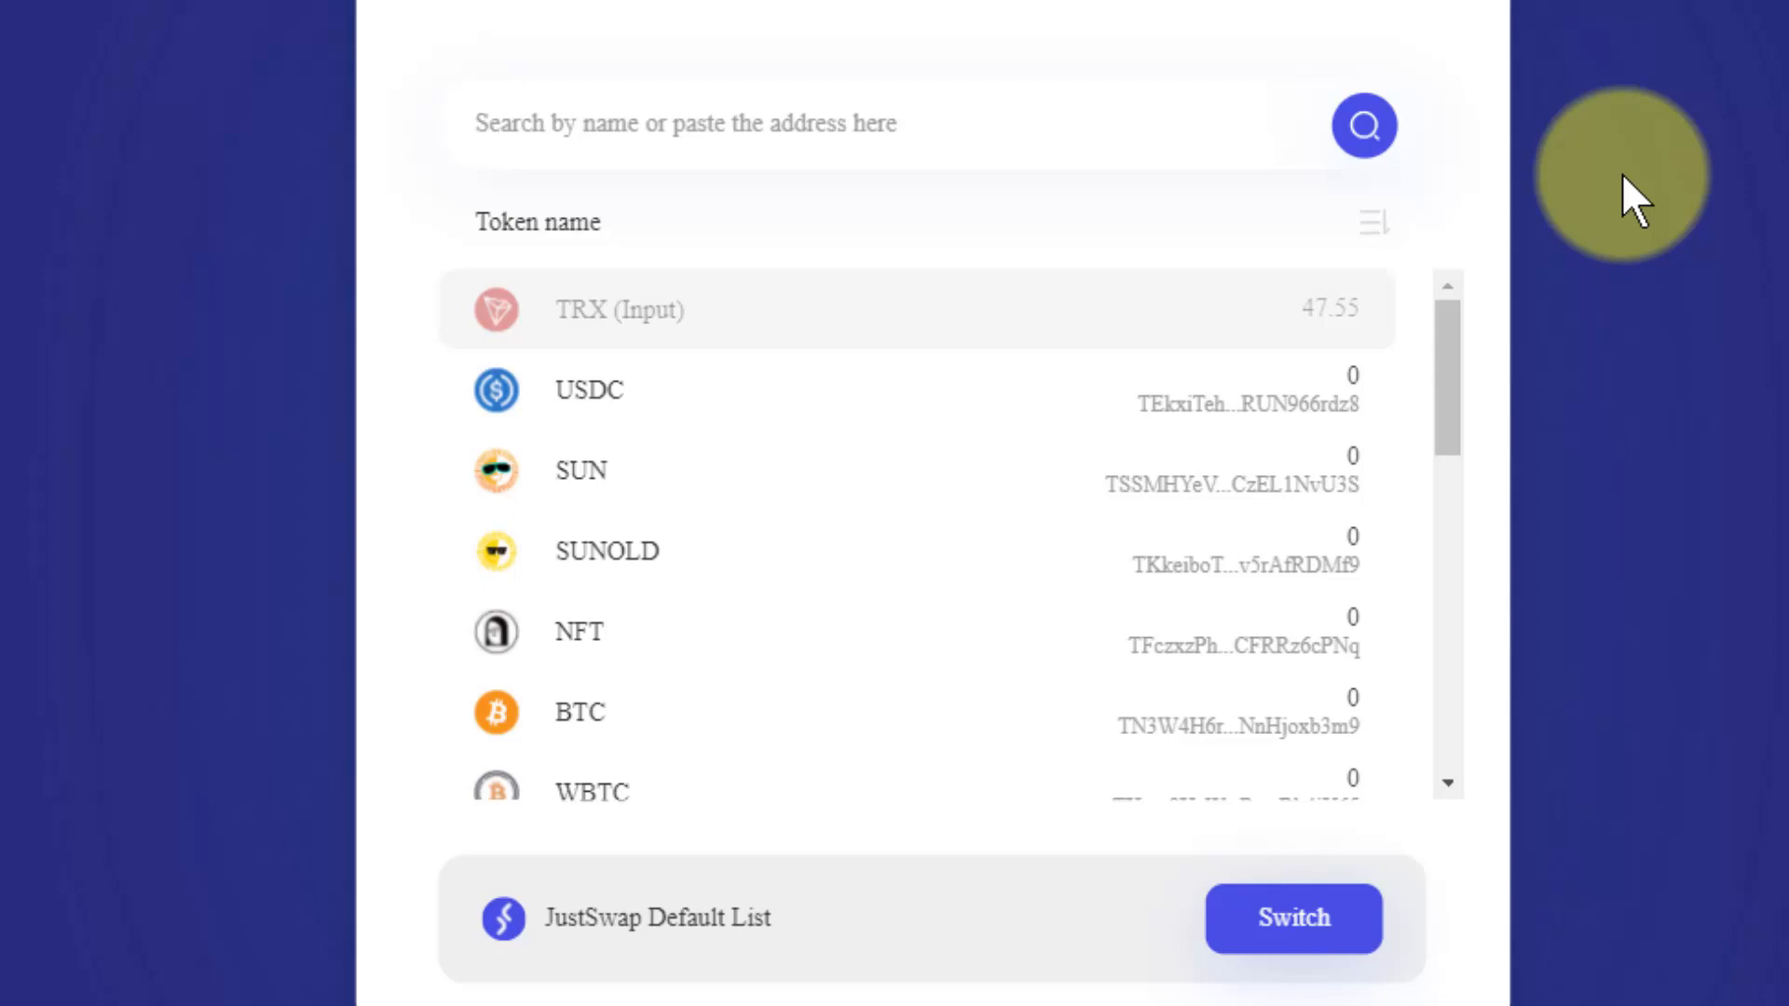
text(TPrDk8WfuMheRFiC3Q5FsmCq74GuQXGcdL)
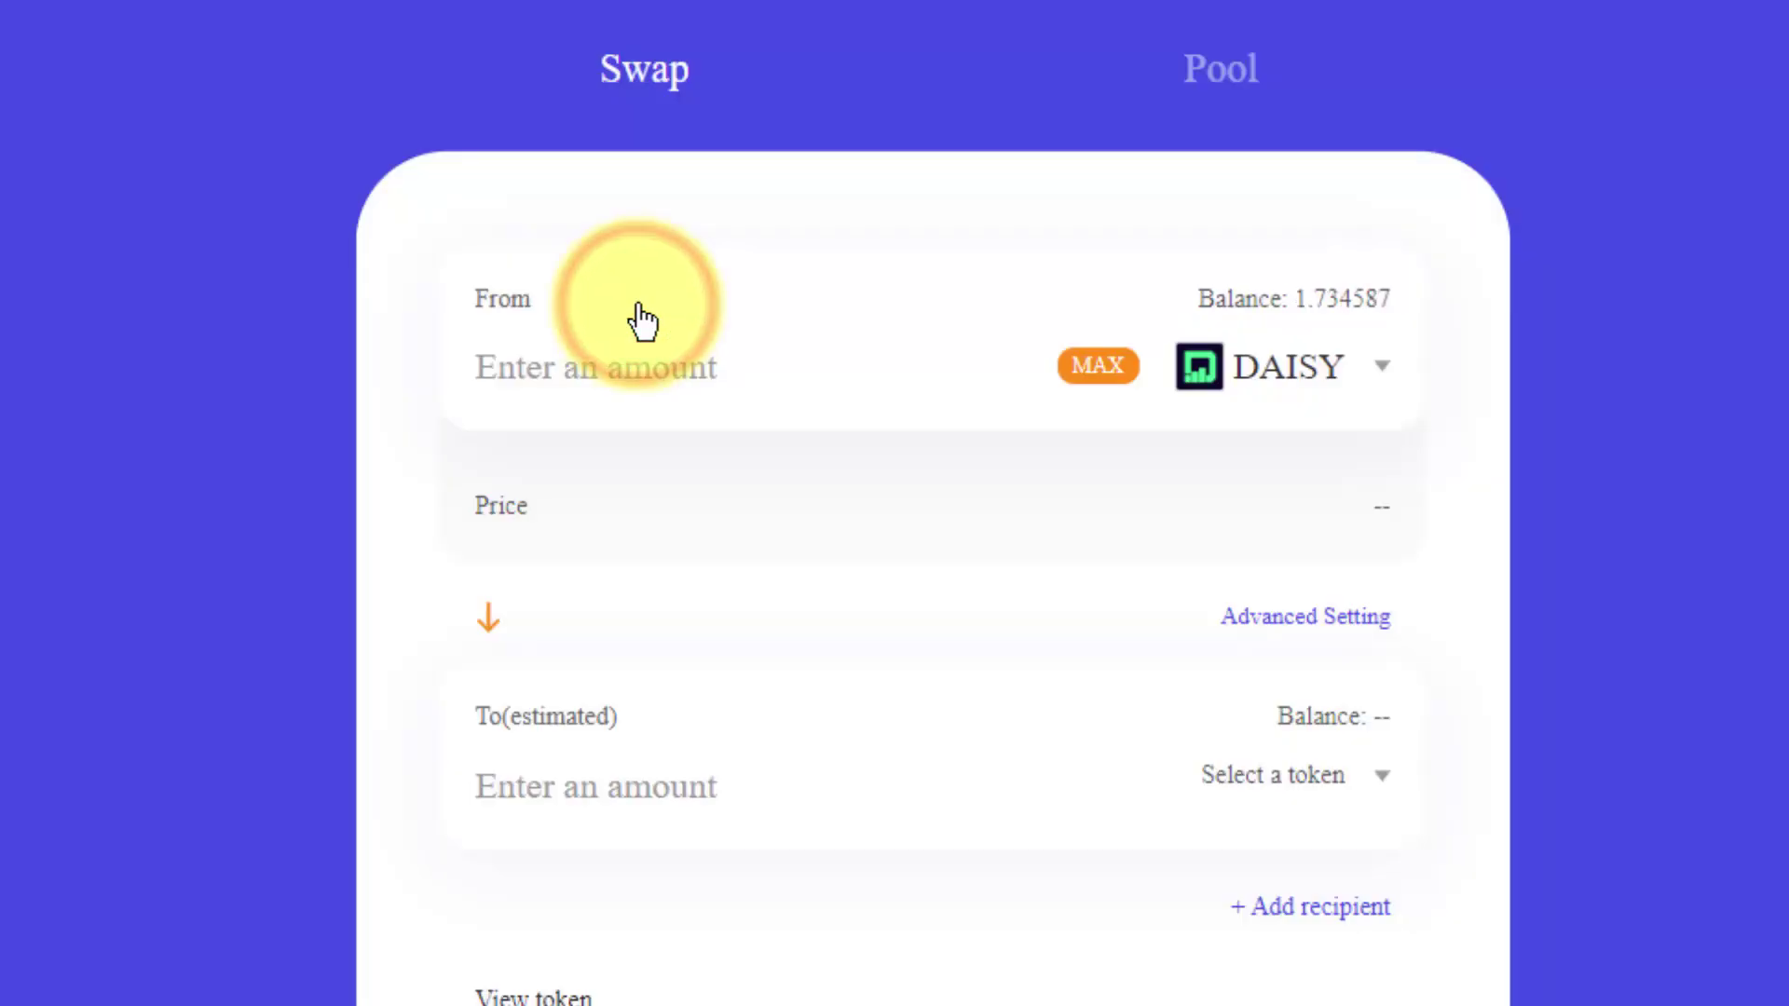
mouse_move(1312, 313)
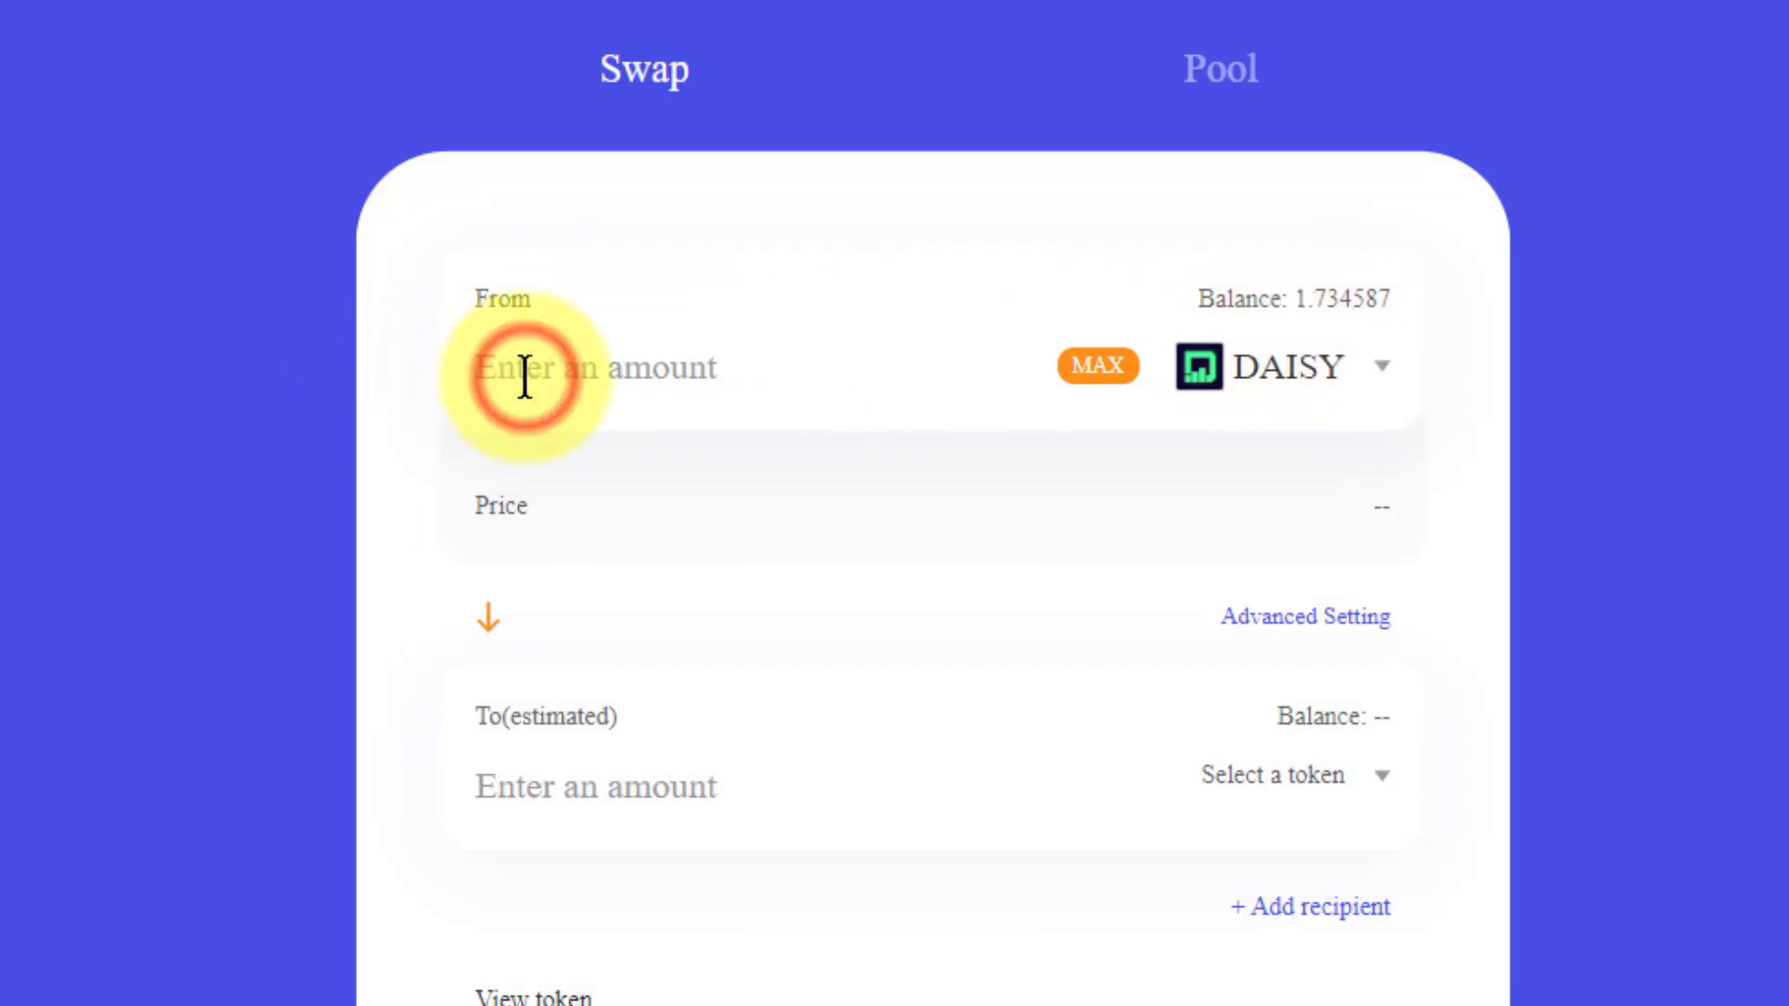
text(1)
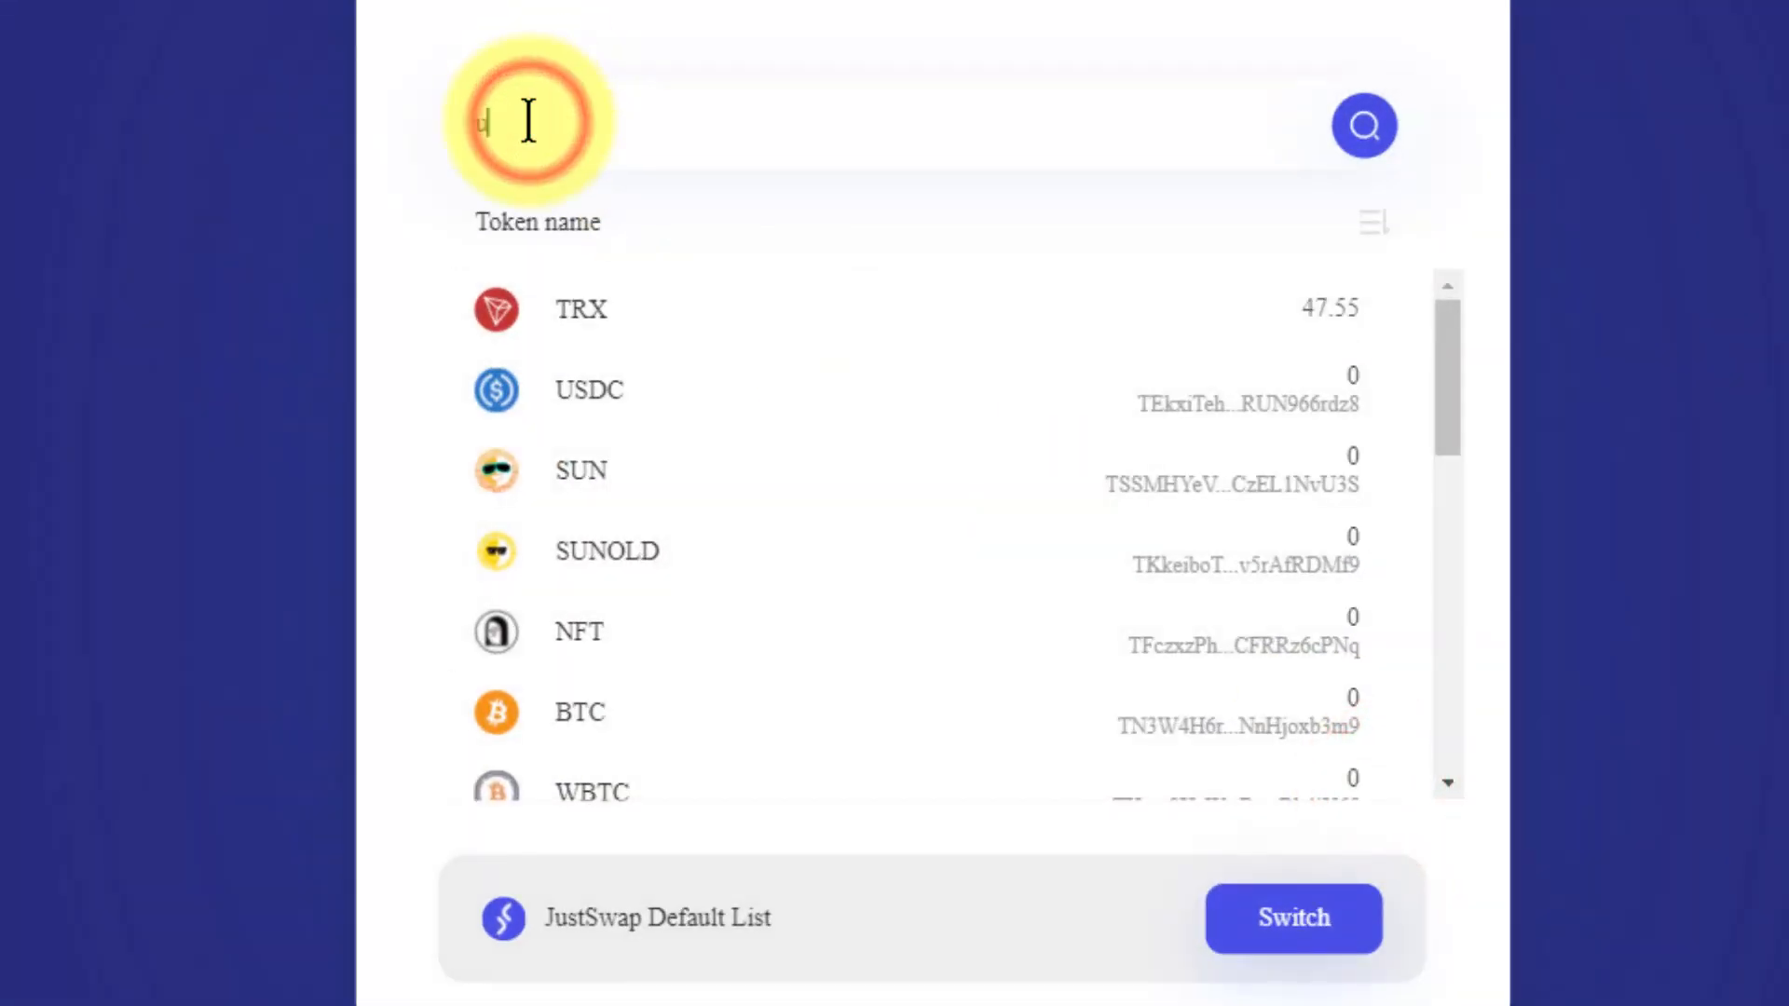
- Select USDT as the To token, estimating 9.961333 USDT with 9.911527 minimum received
text(usdt)
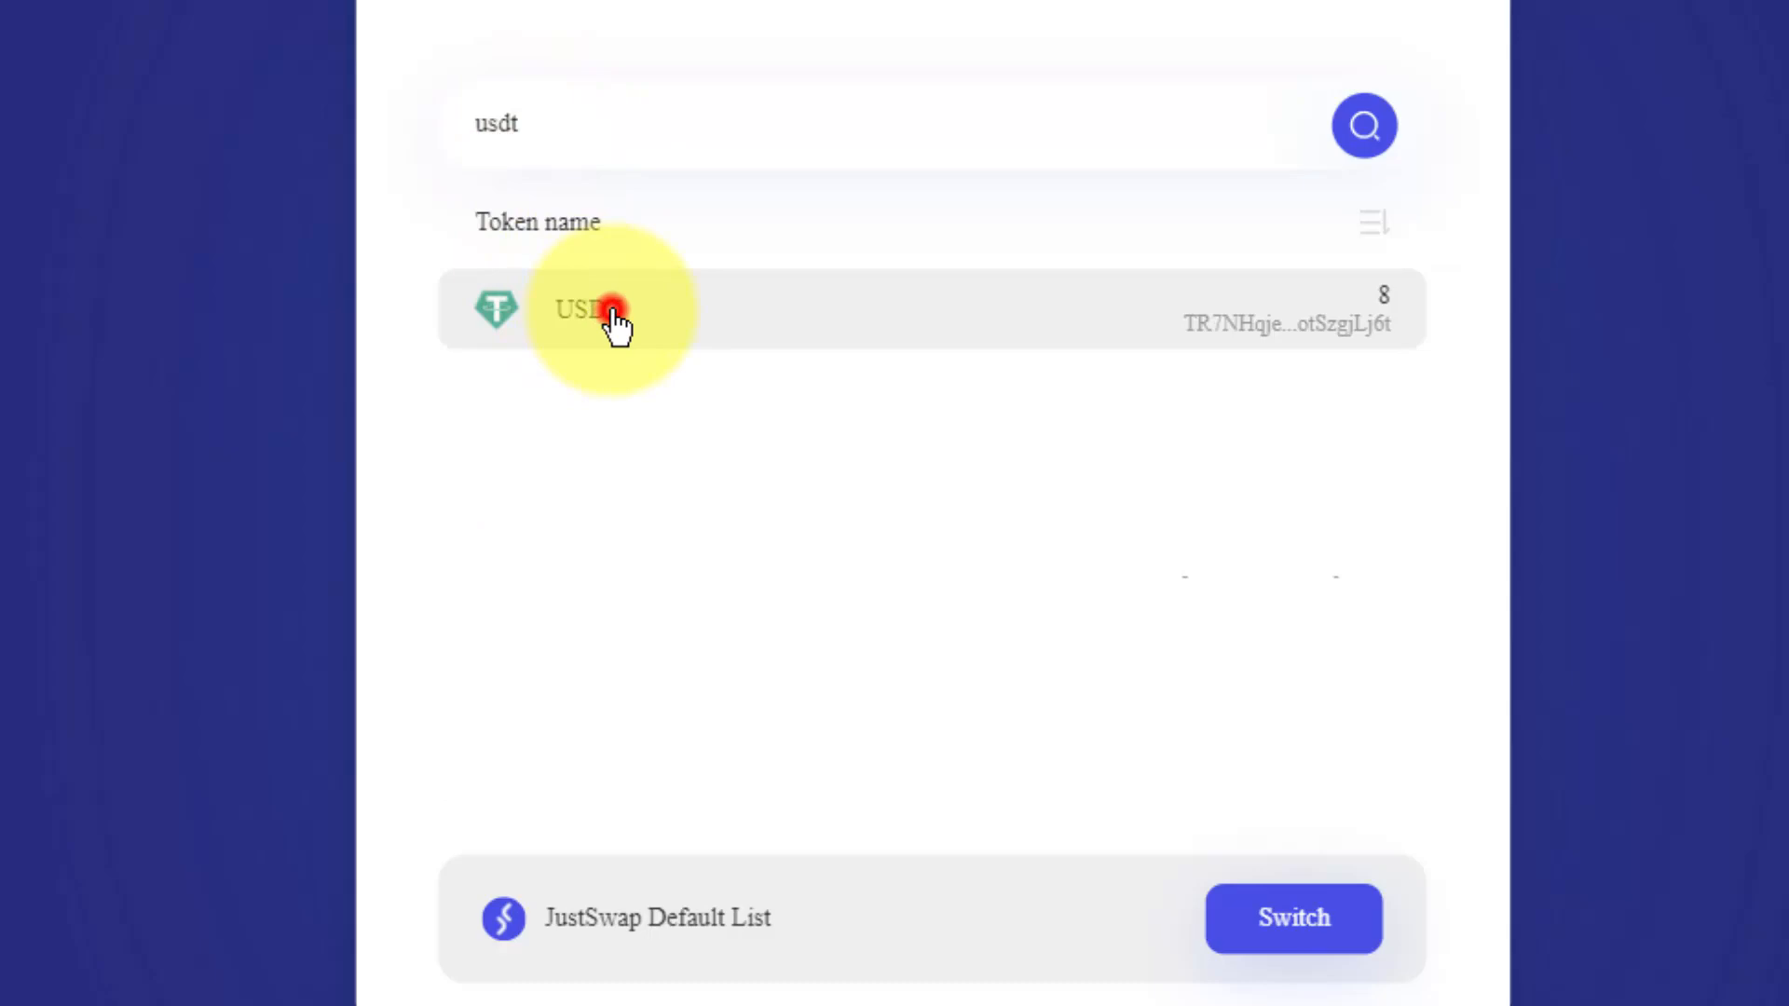
click(609, 313)
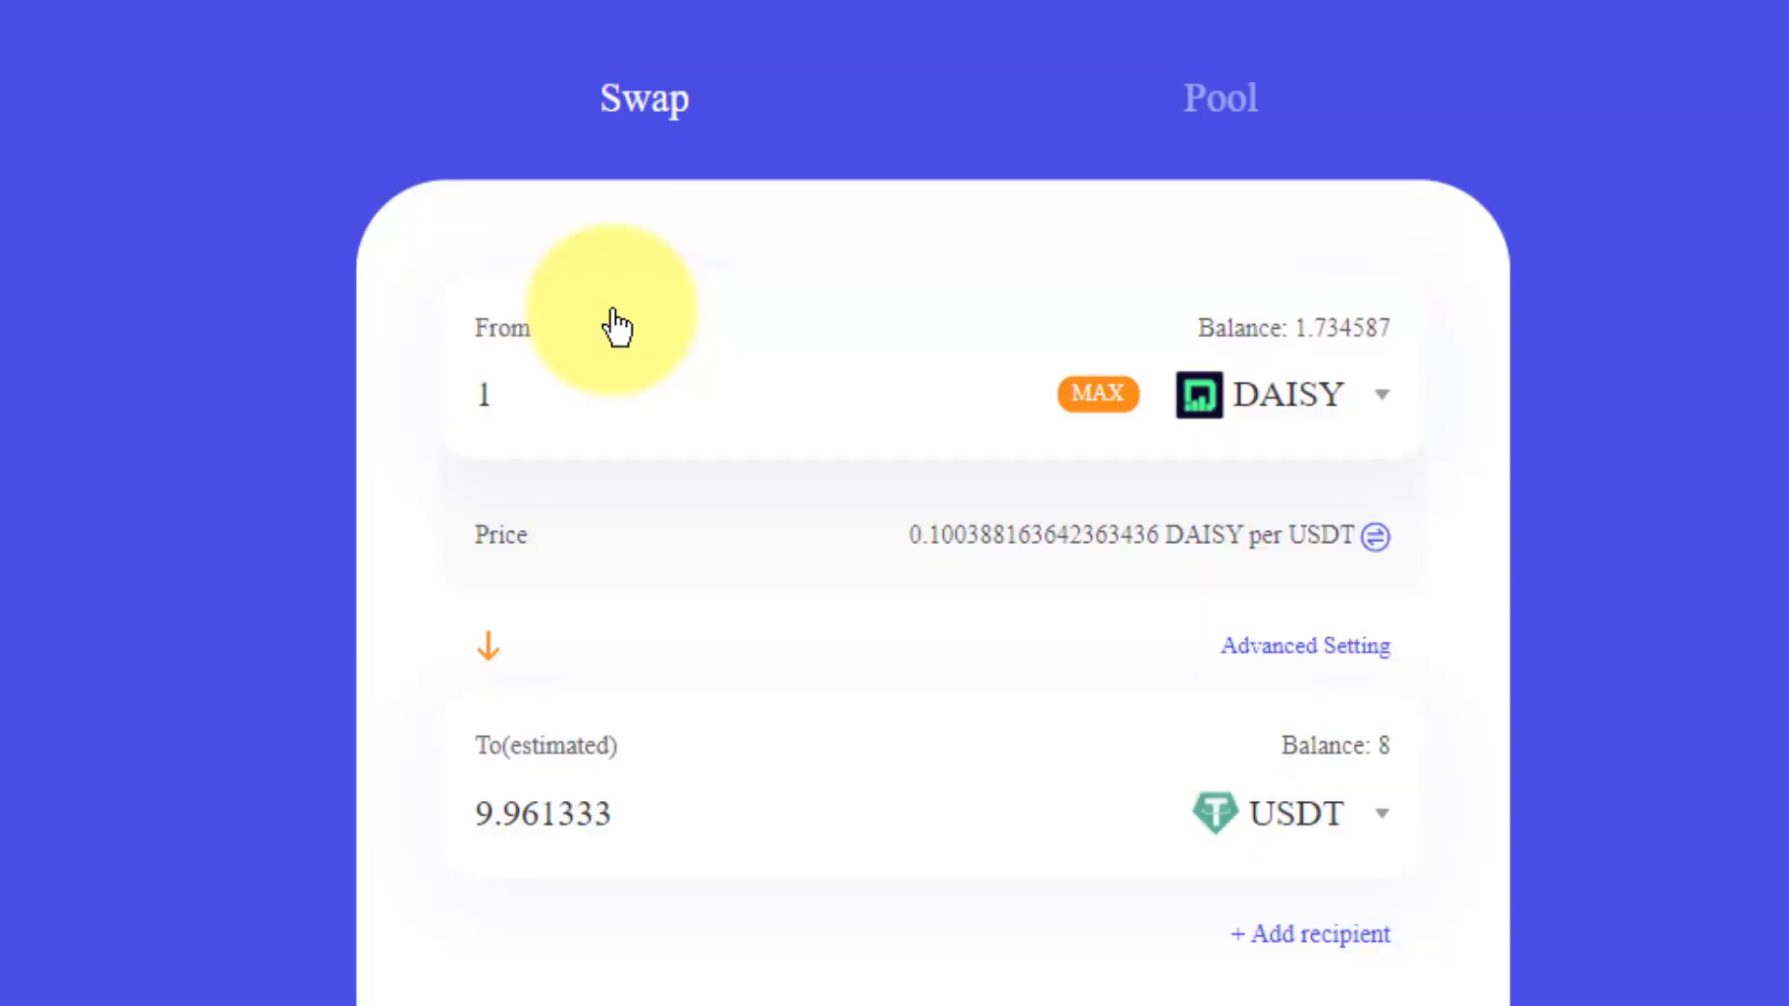
scroll(down, 3)
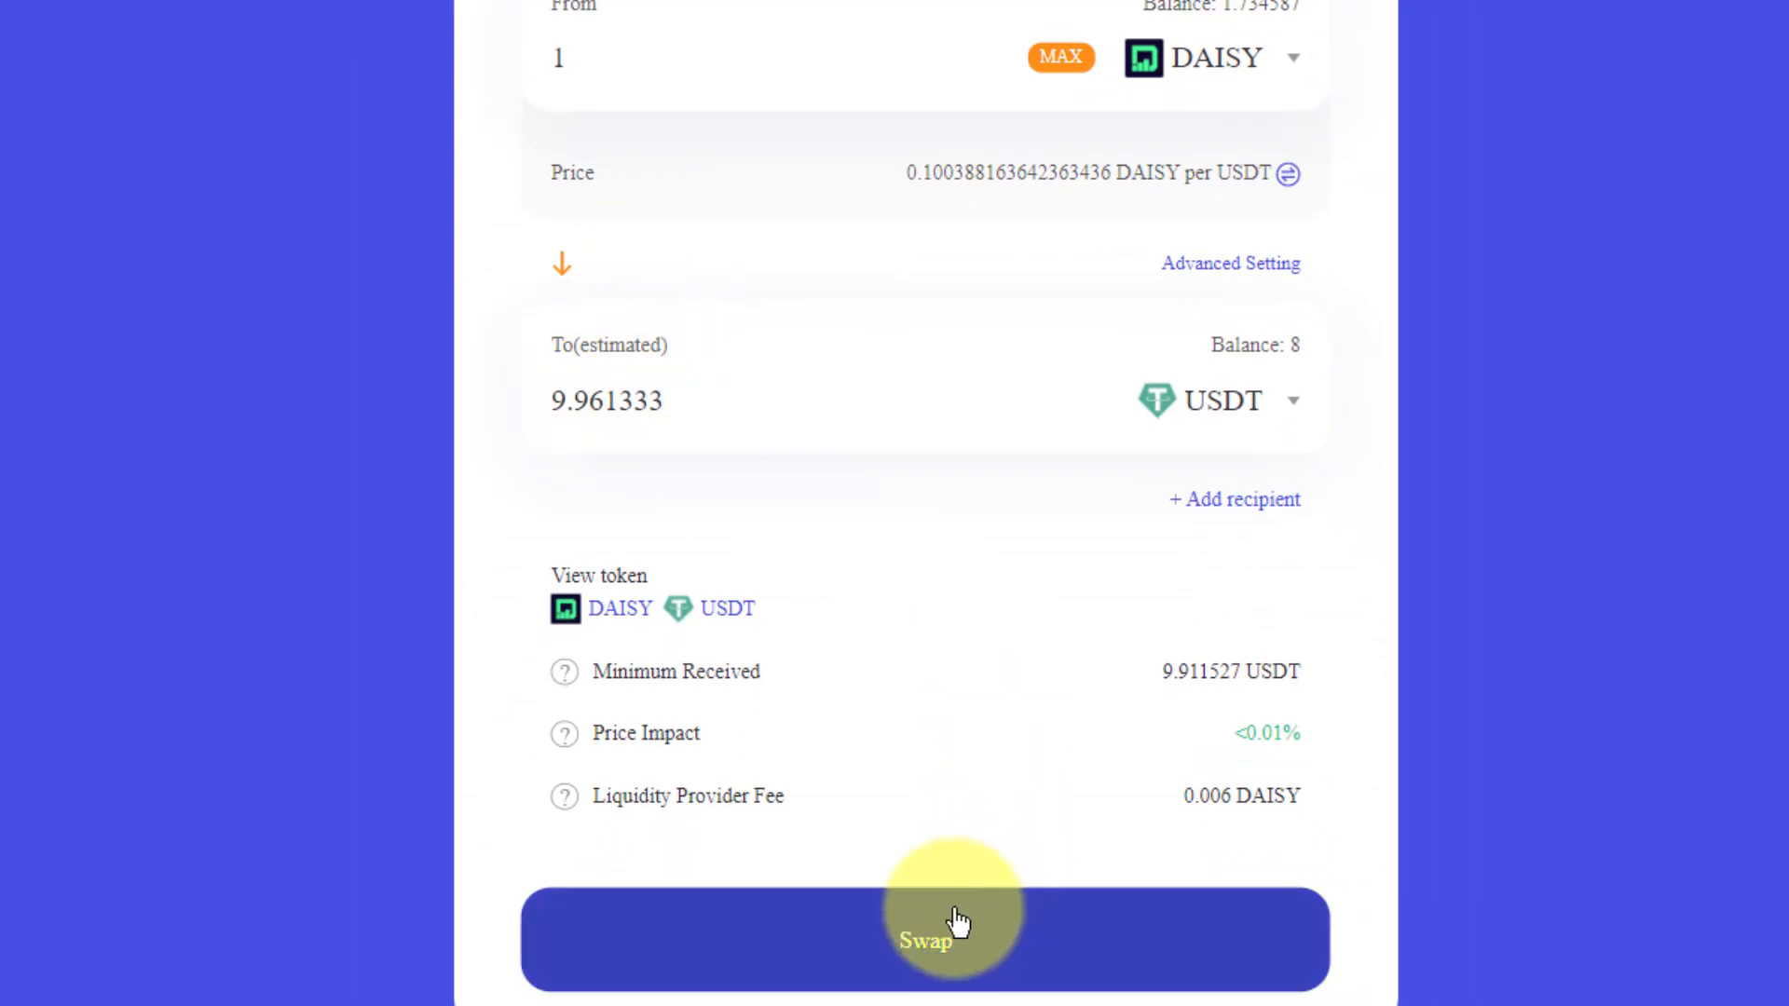
- Start the swap and approve JustSwap spending the DAISY in TronLink
click(925, 939)
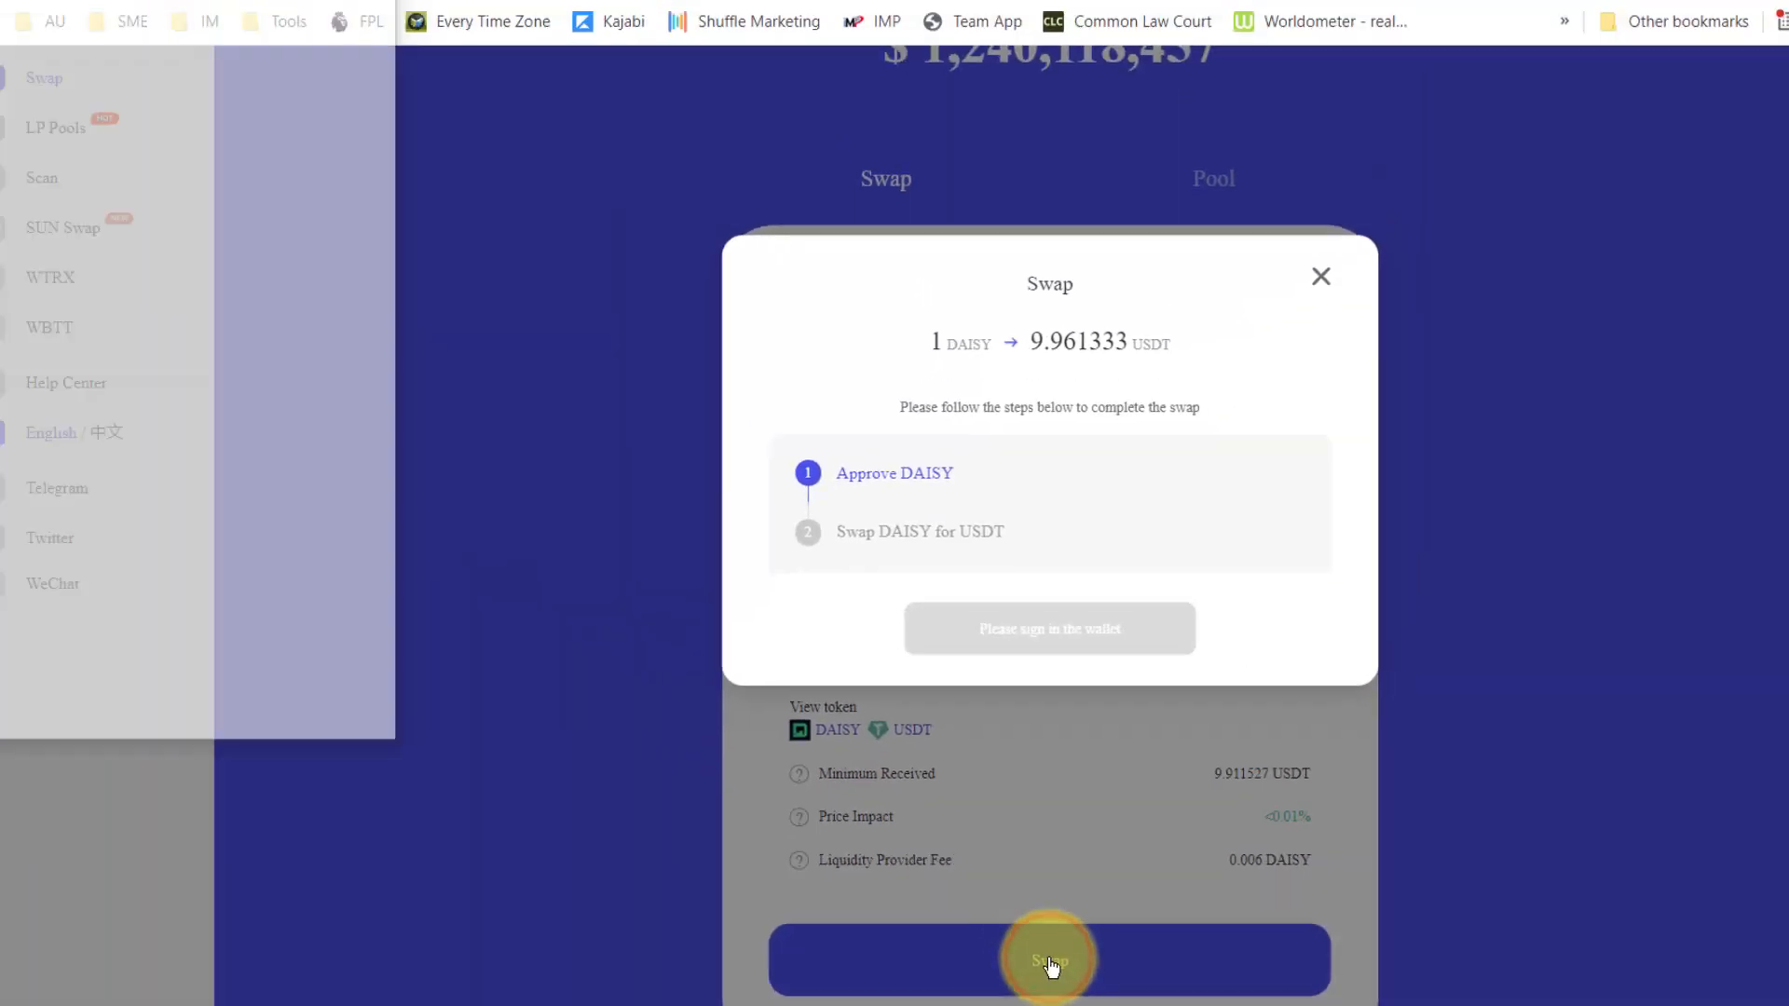
click(1047, 959)
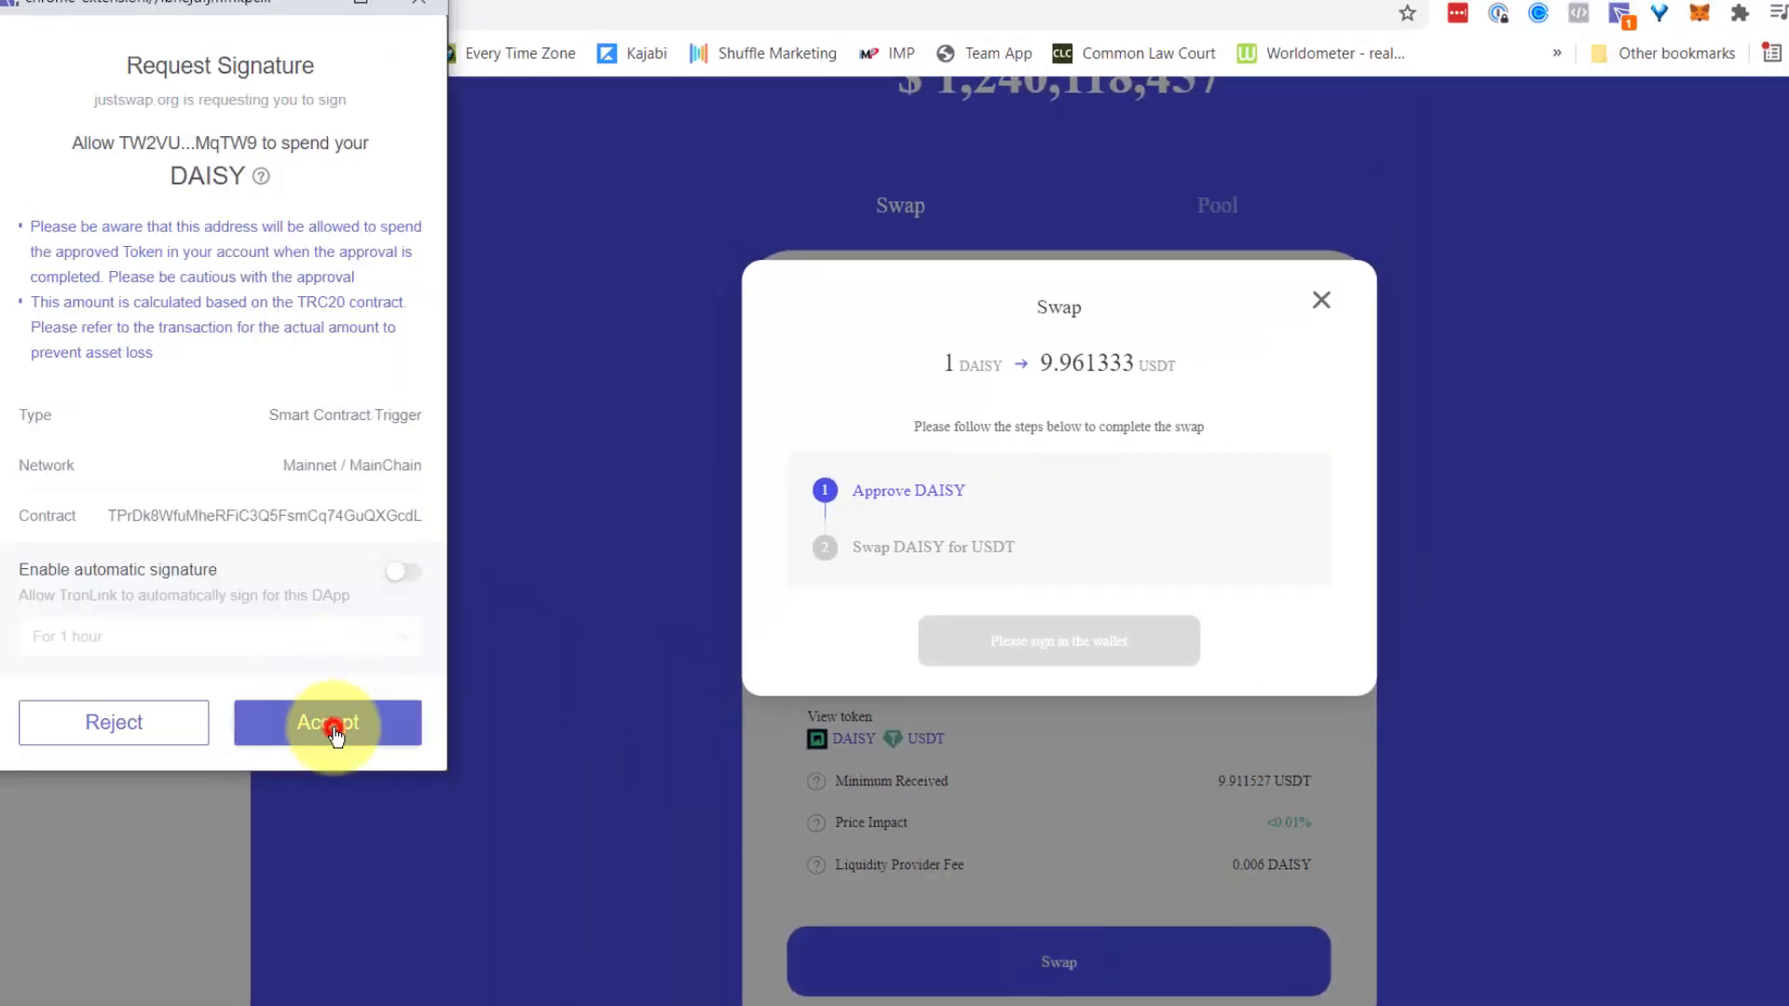
click(328, 723)
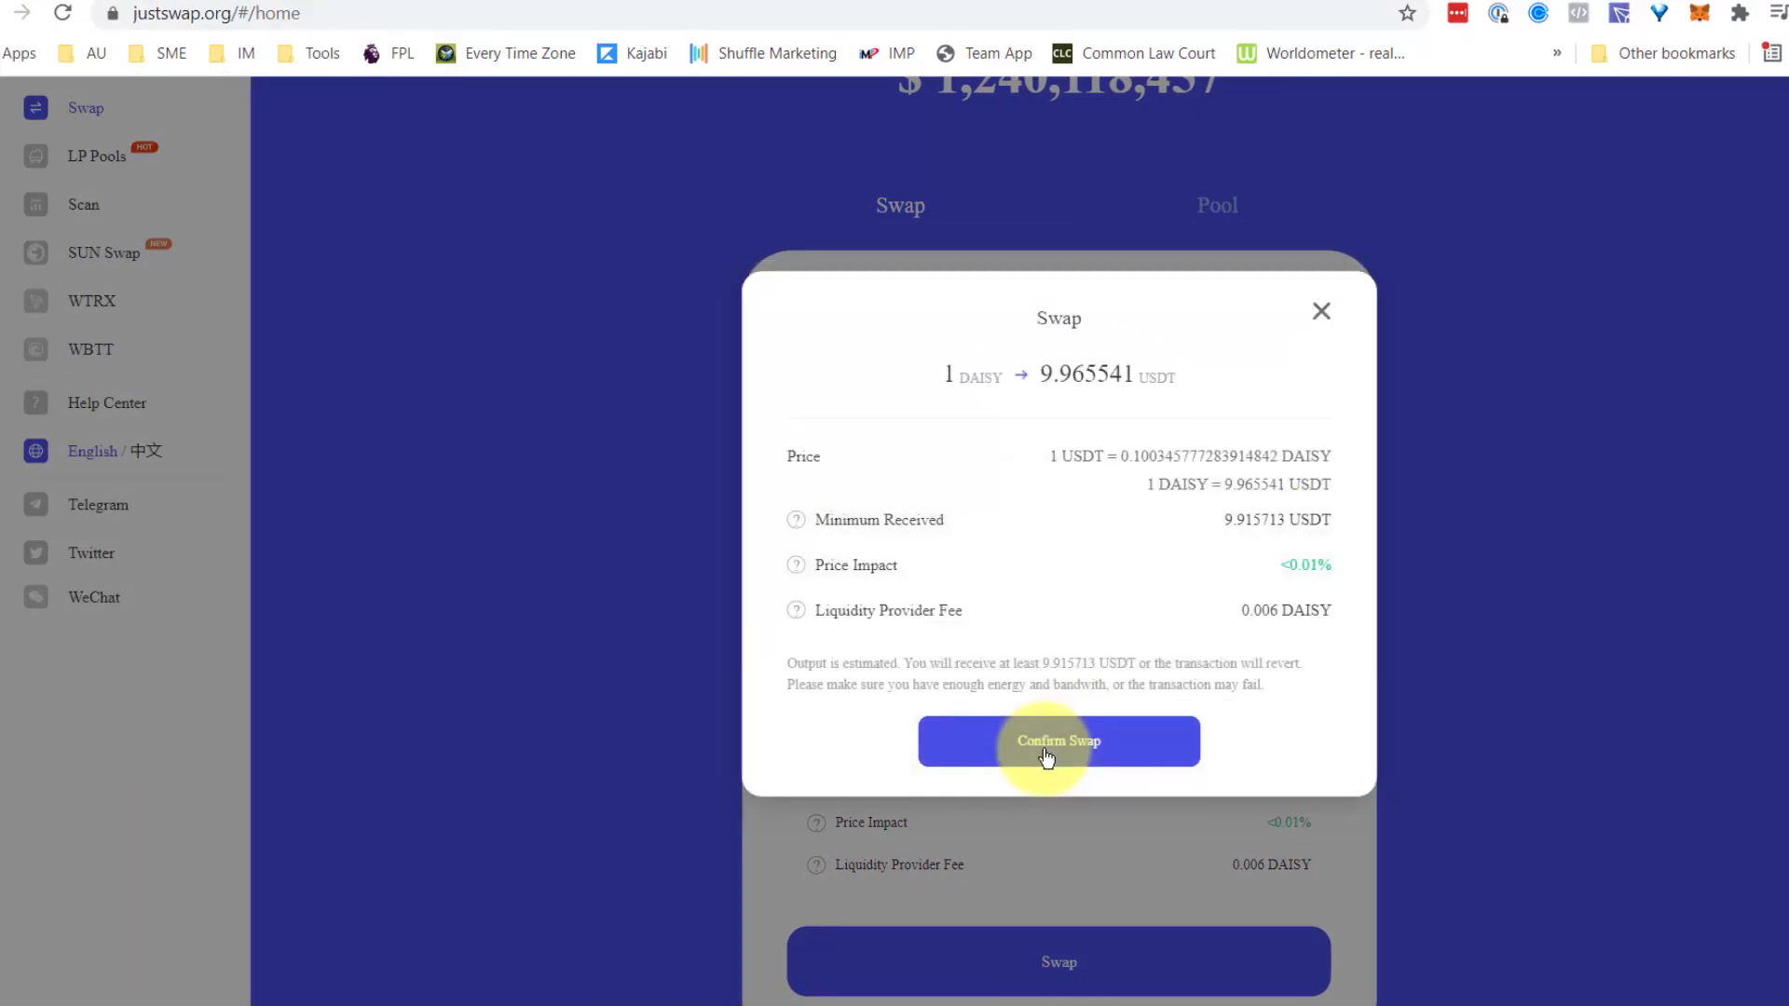
- Confirm the 1 DAISY to USDT swap and sign its transaction in TronLink
click(1058, 741)
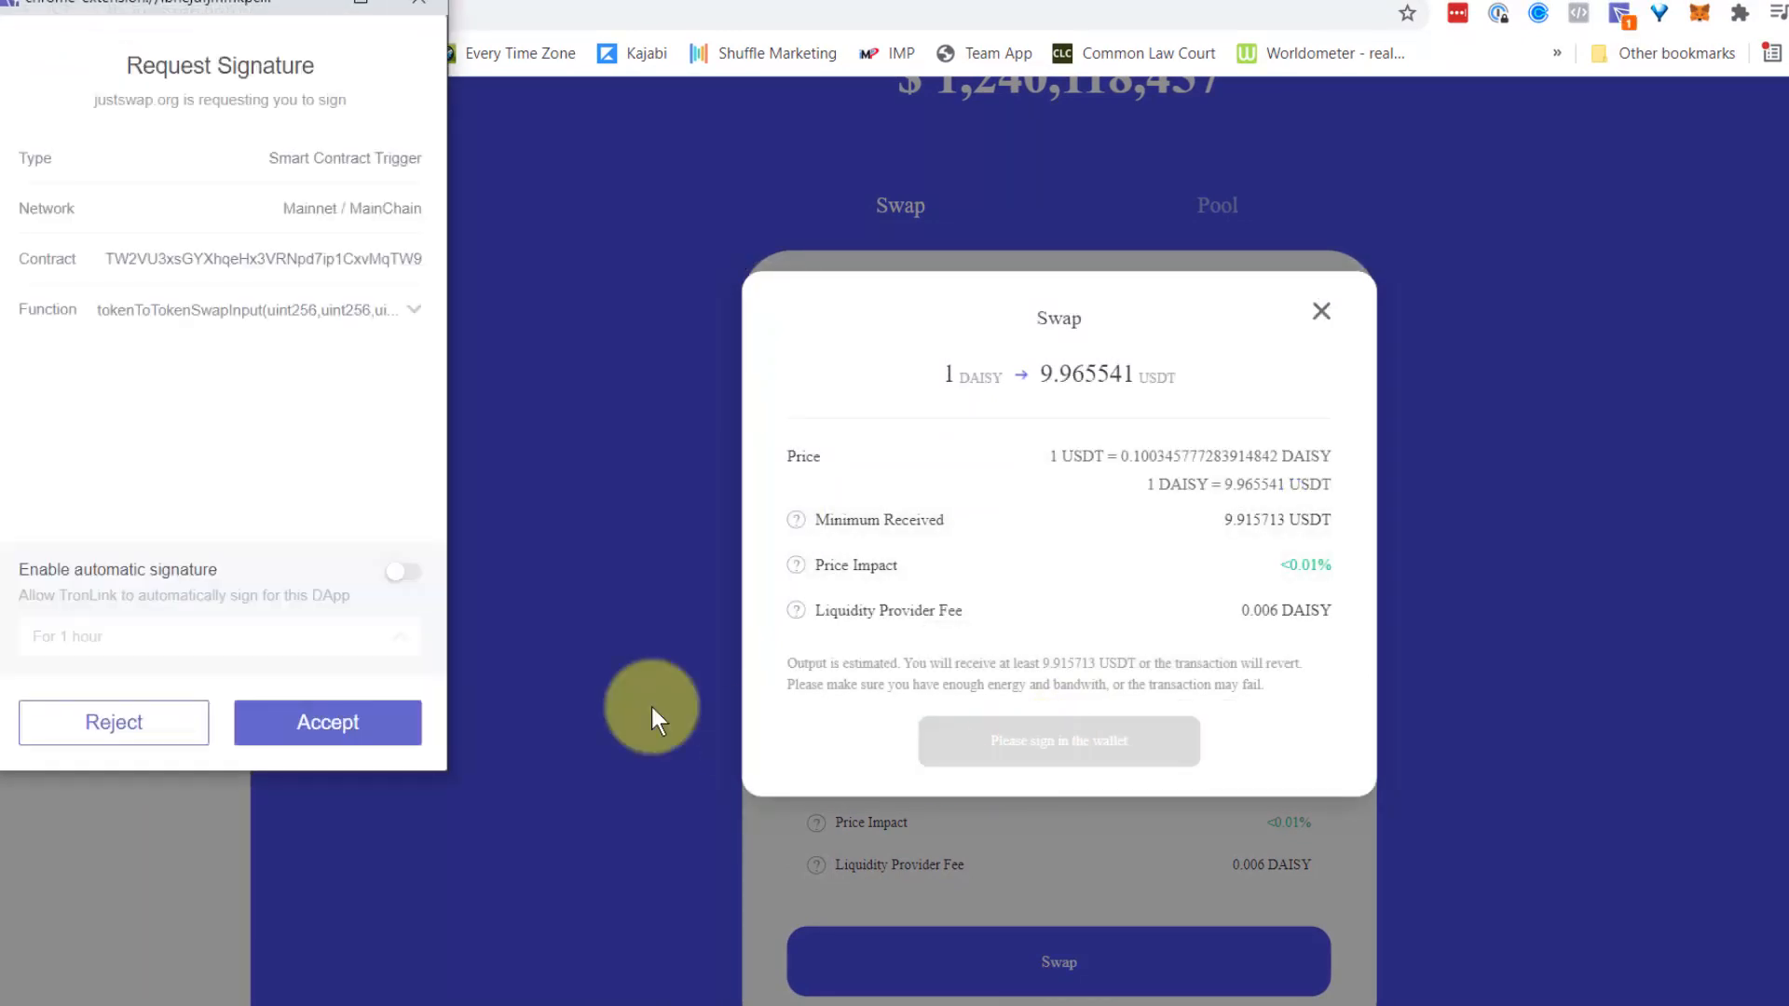
click(328, 723)
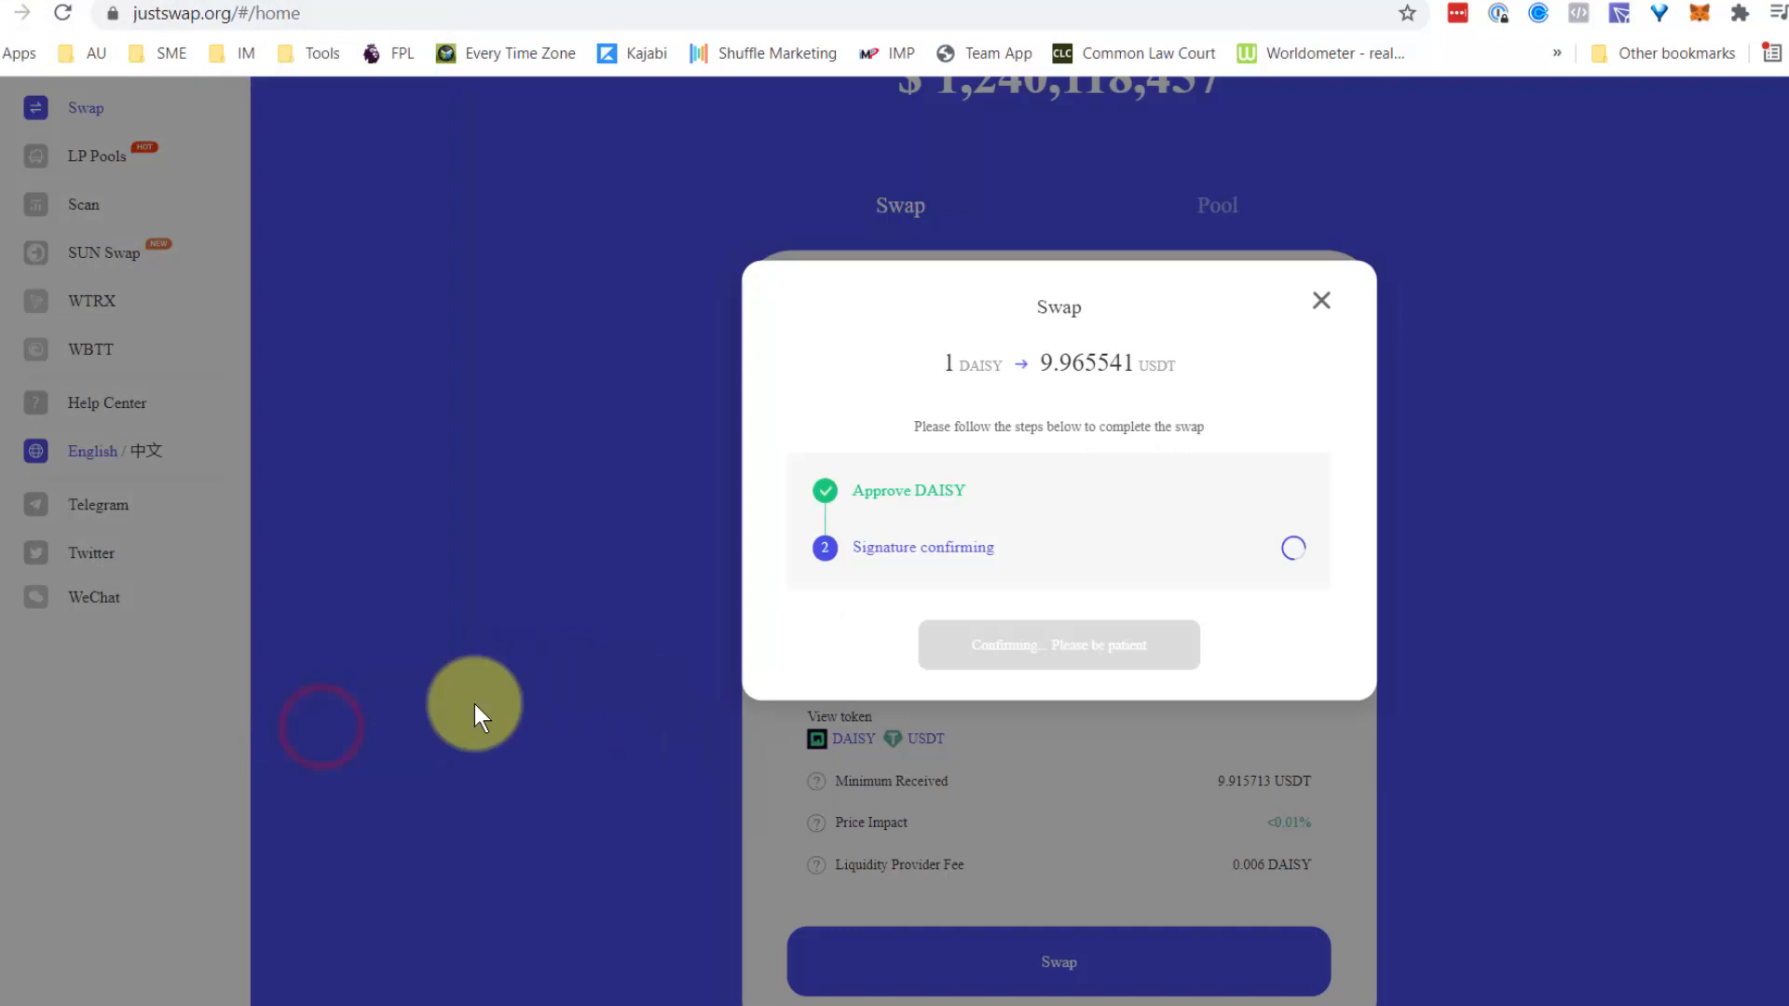
click(1621, 15)
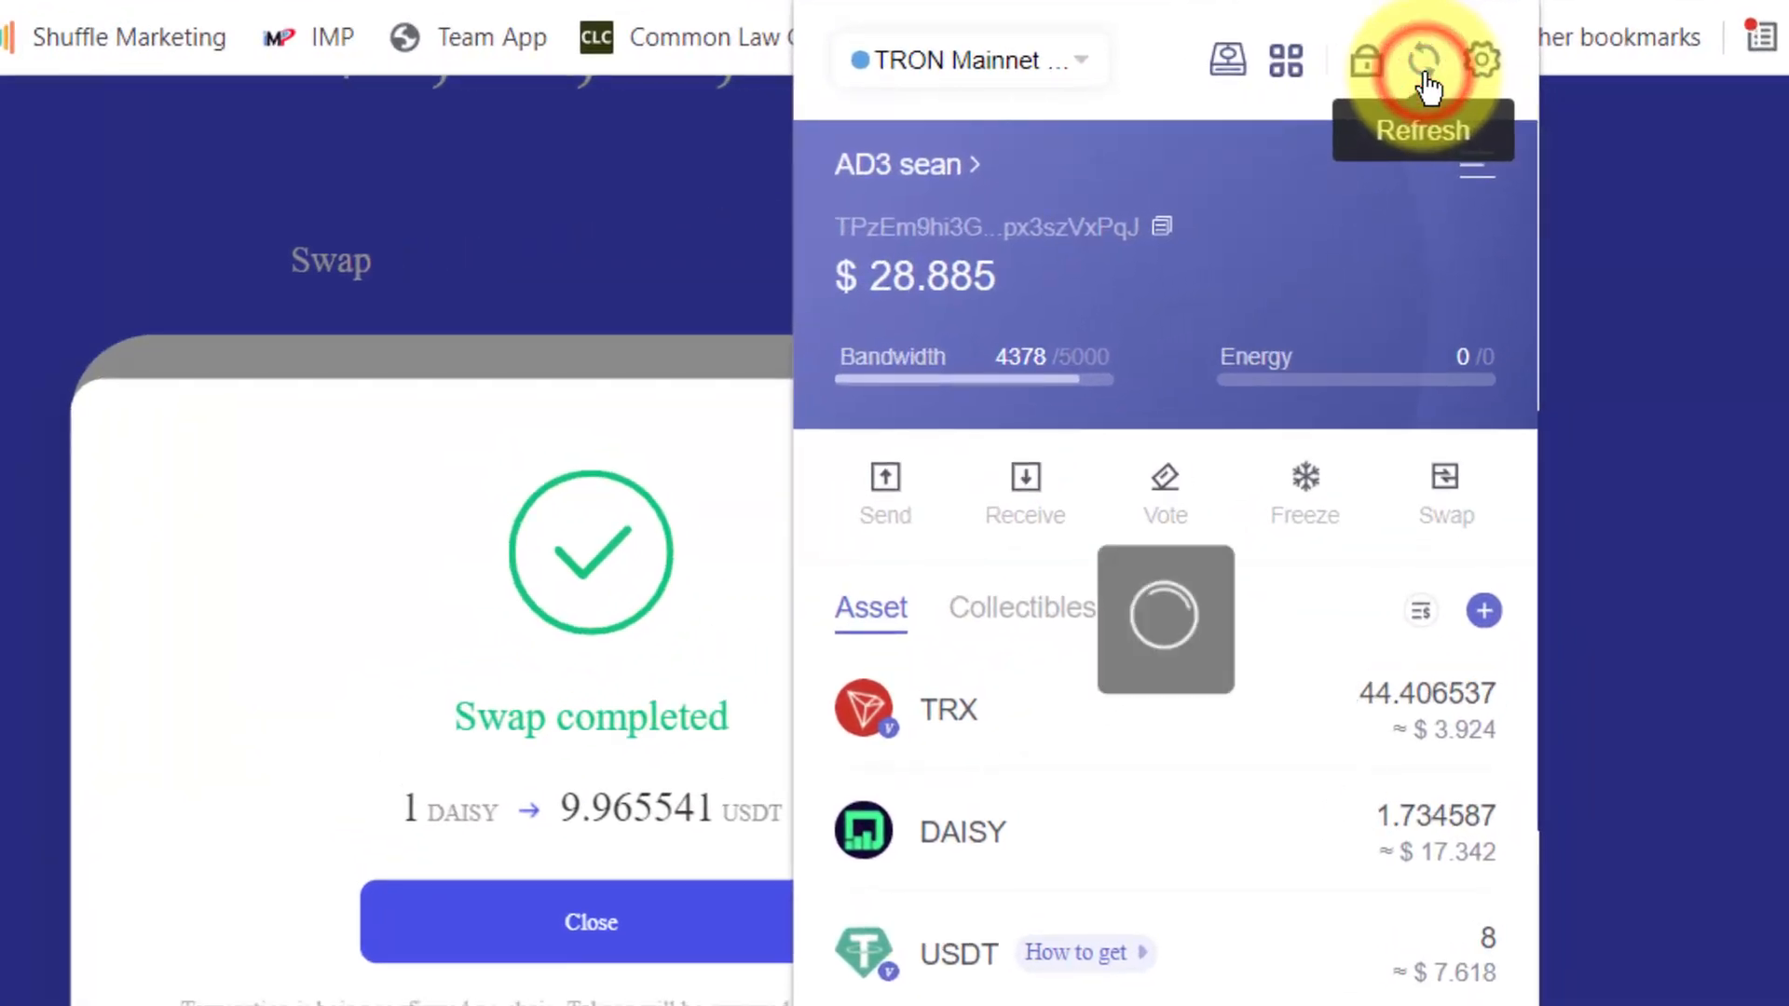
- Refresh balances to 17.966993 USDT and 0.734587 DAISY, view the +9.966993 USDT receipt, and close the notice
click(1418, 58)
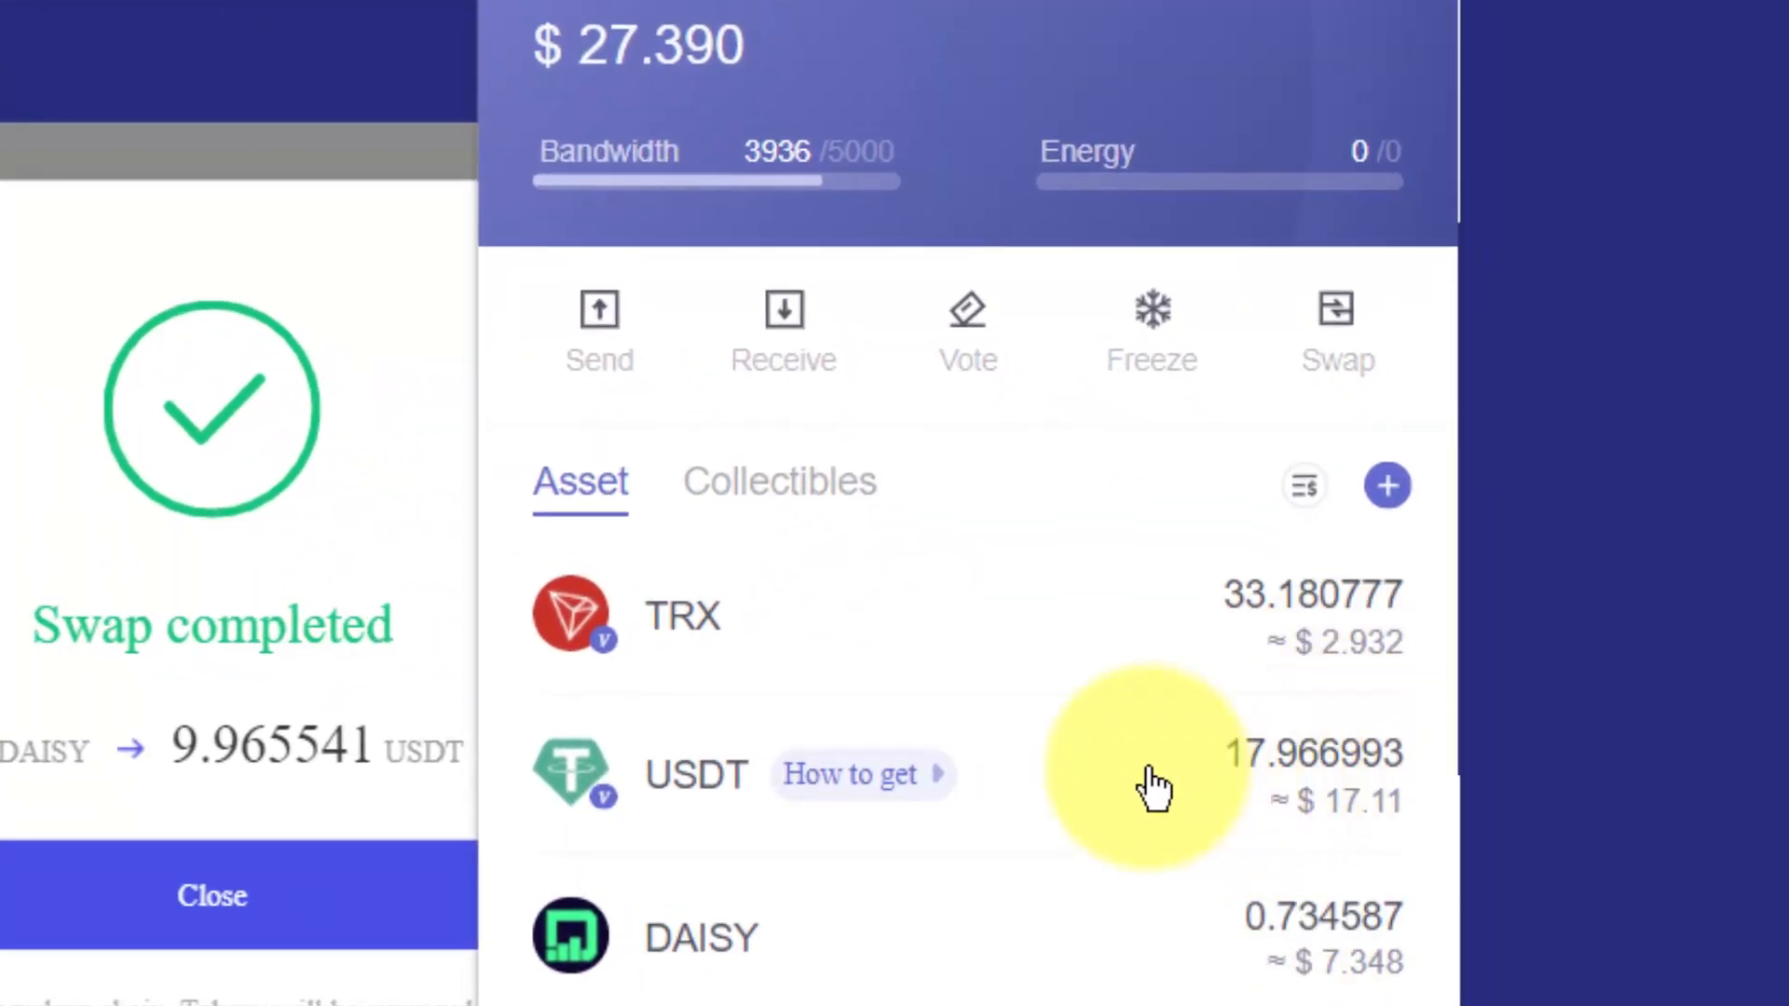
click(695, 775)
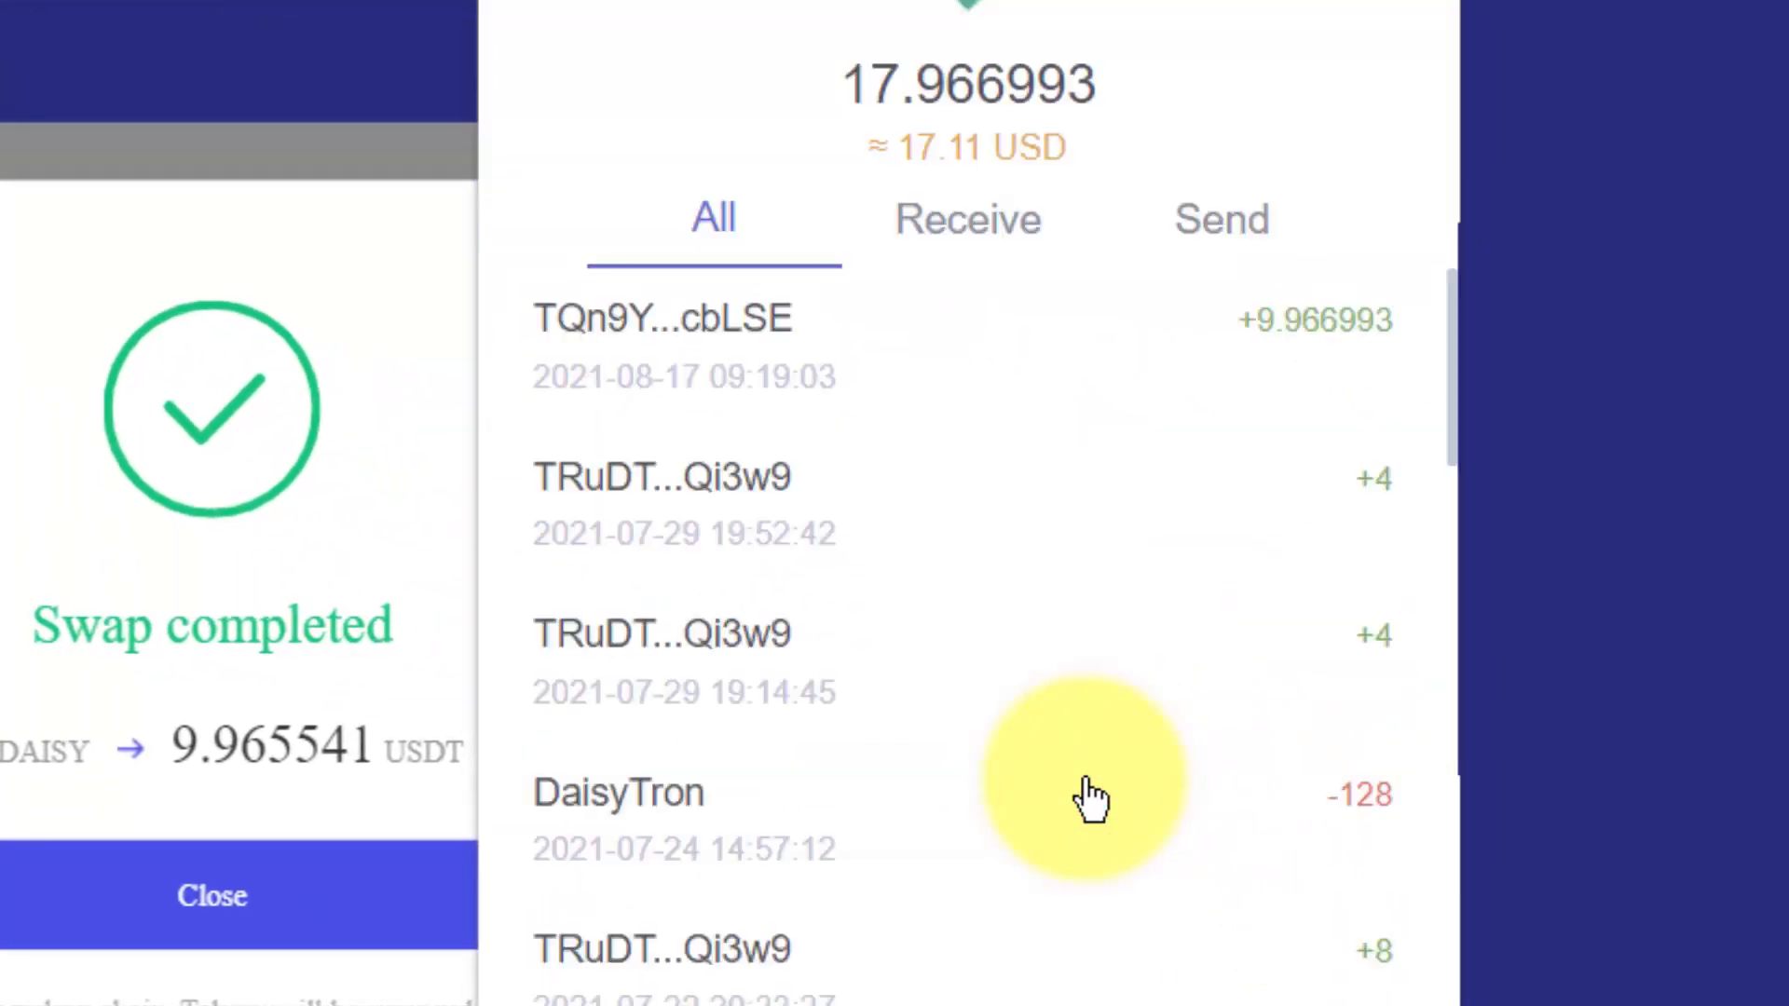
mouse_move(1135, 386)
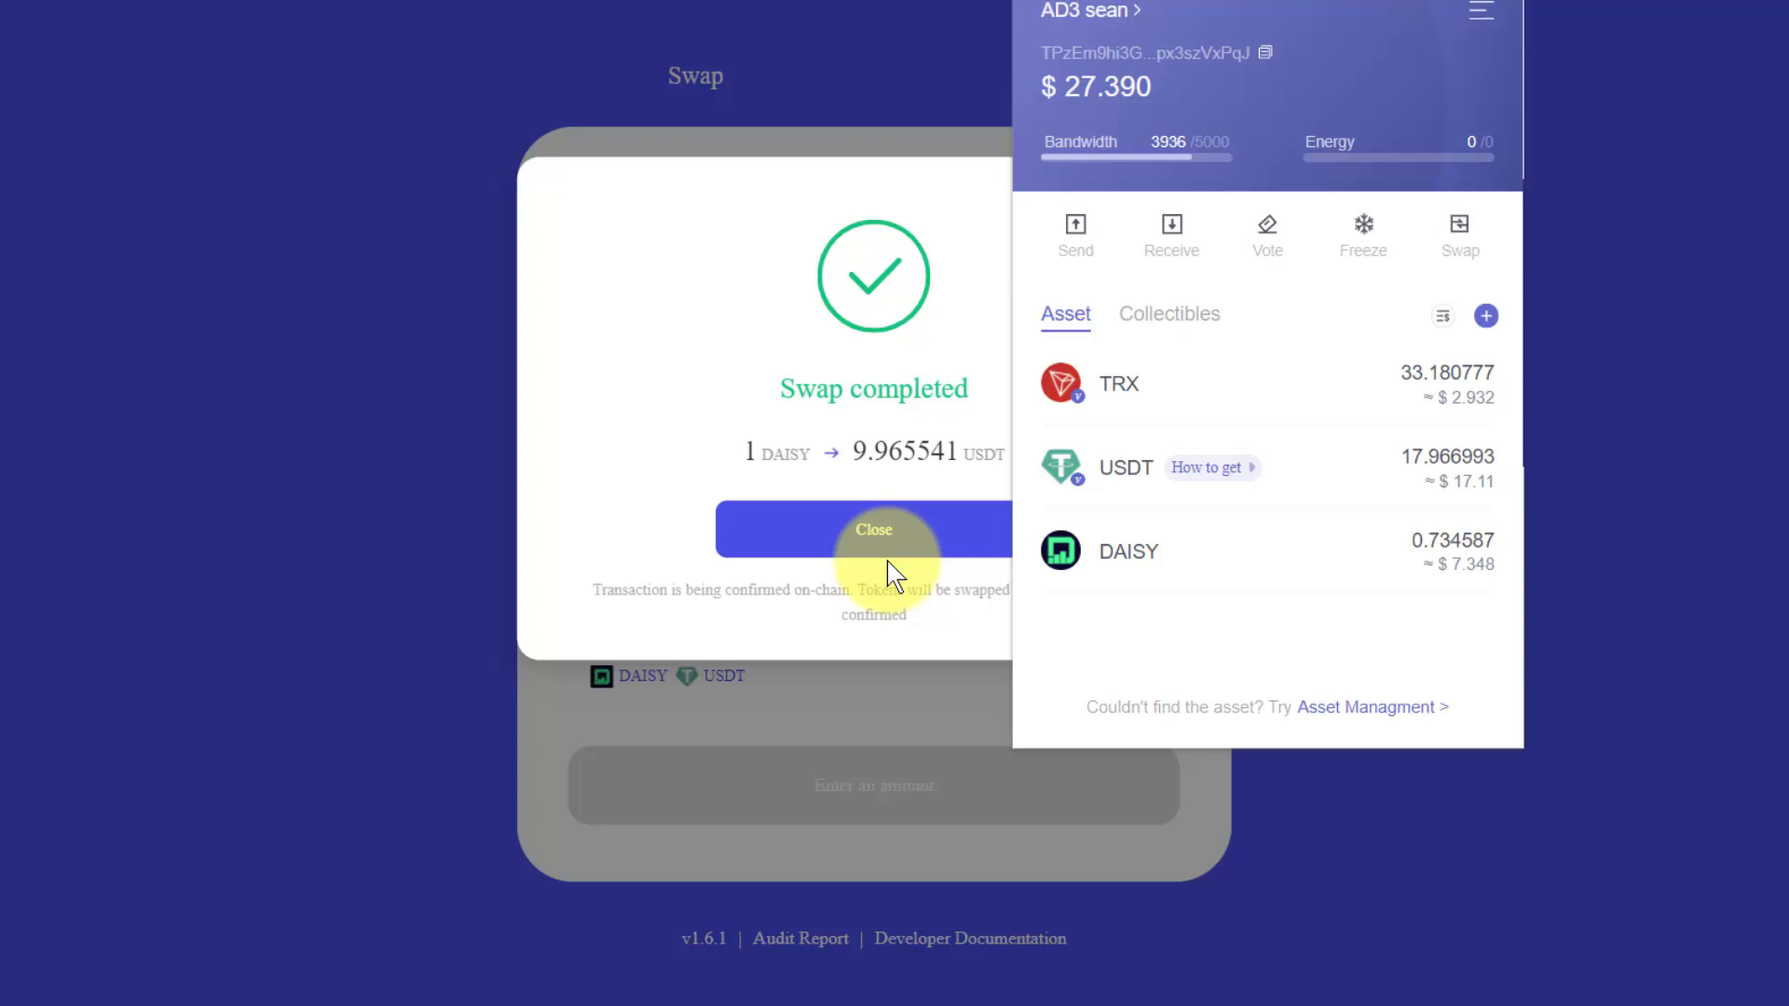
click(861, 529)
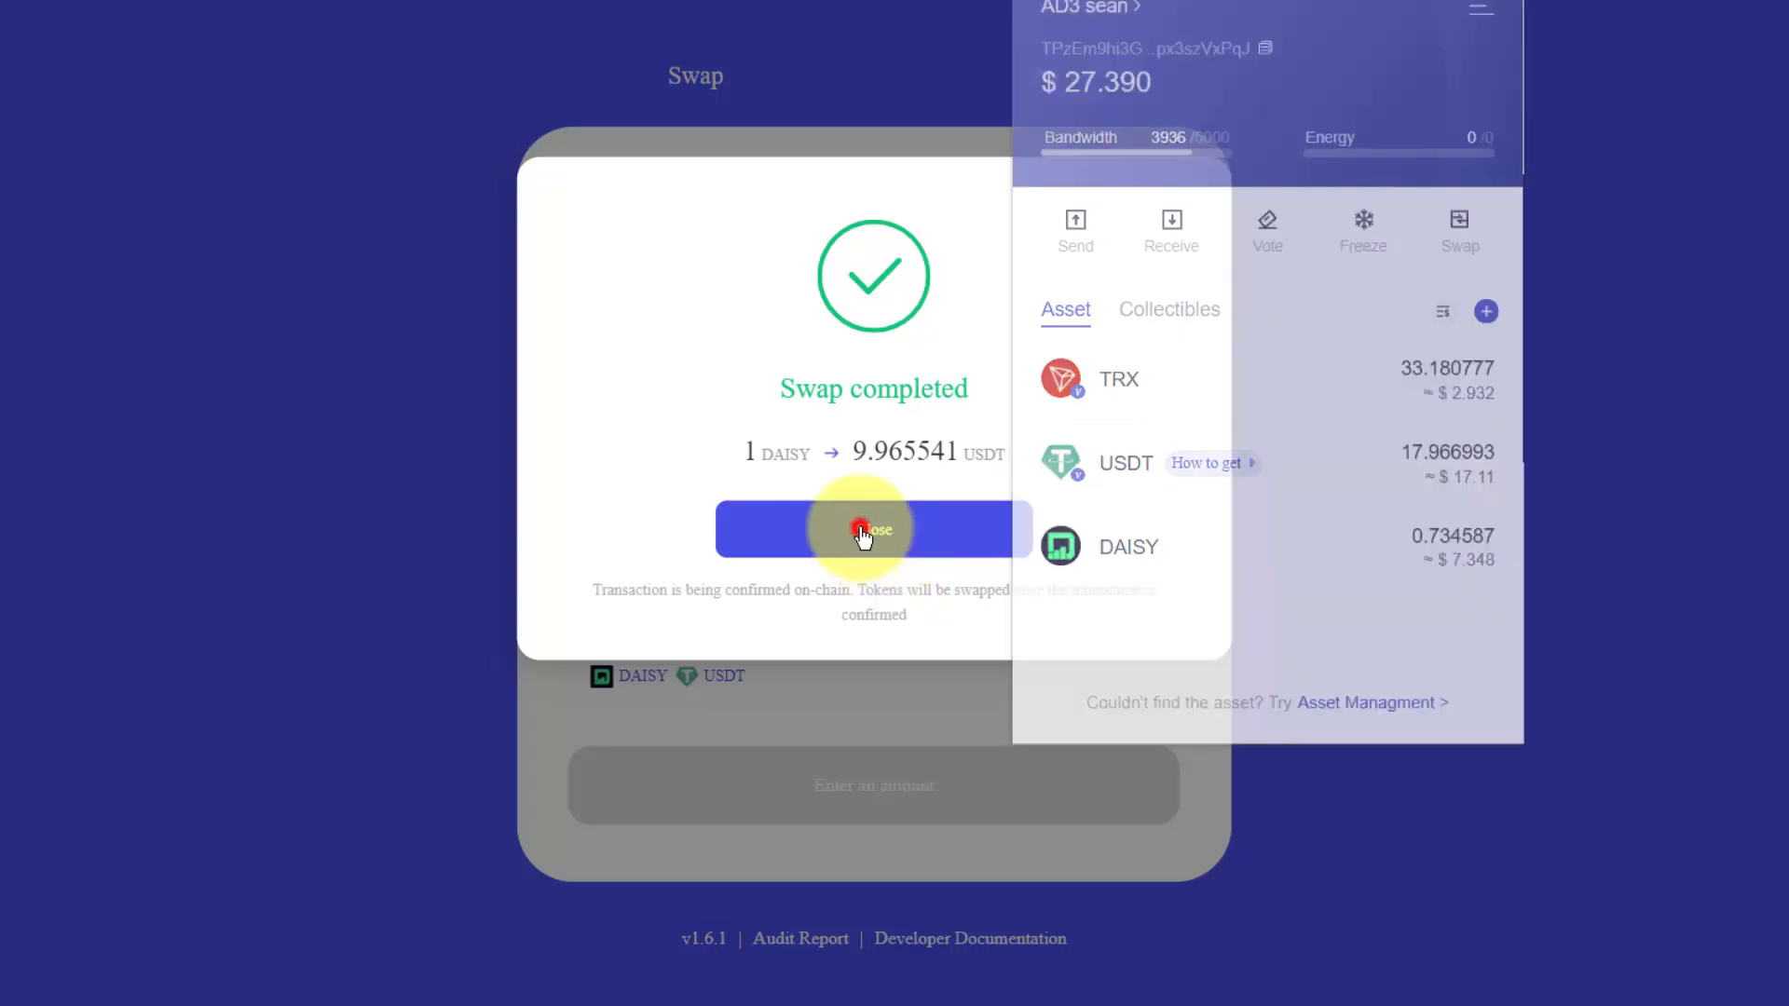